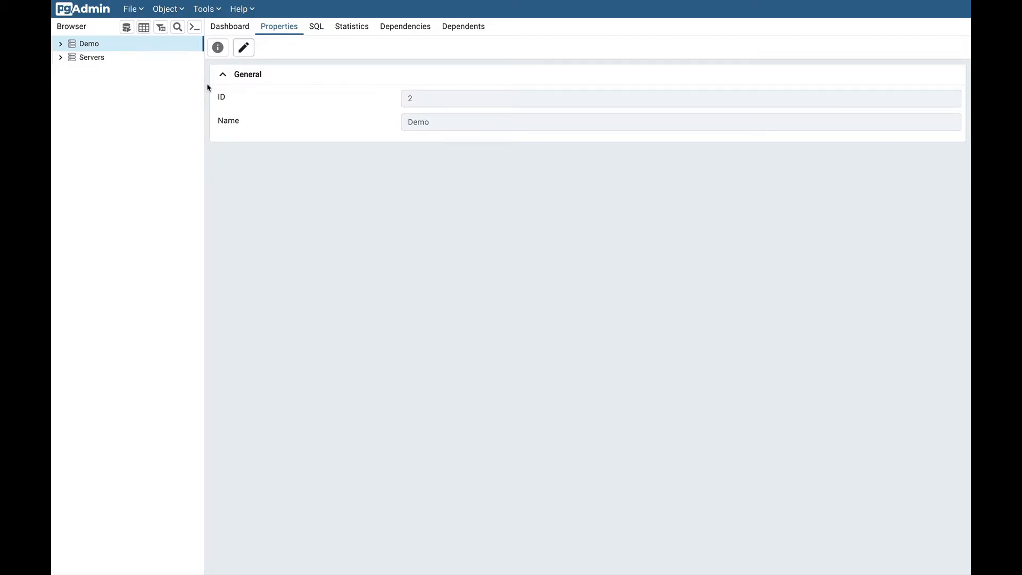
{"action": "mouse_move", "coordinate": [100, 49]}
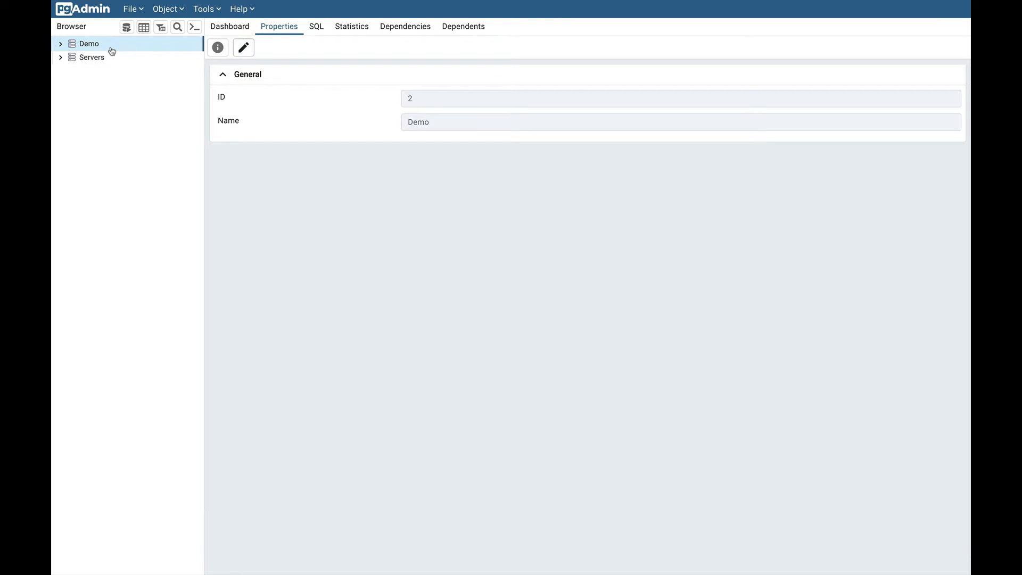
- Show the context actions for the Demo server group in the Browser tree
{"action": "right_click", "coordinate": [87, 44]}
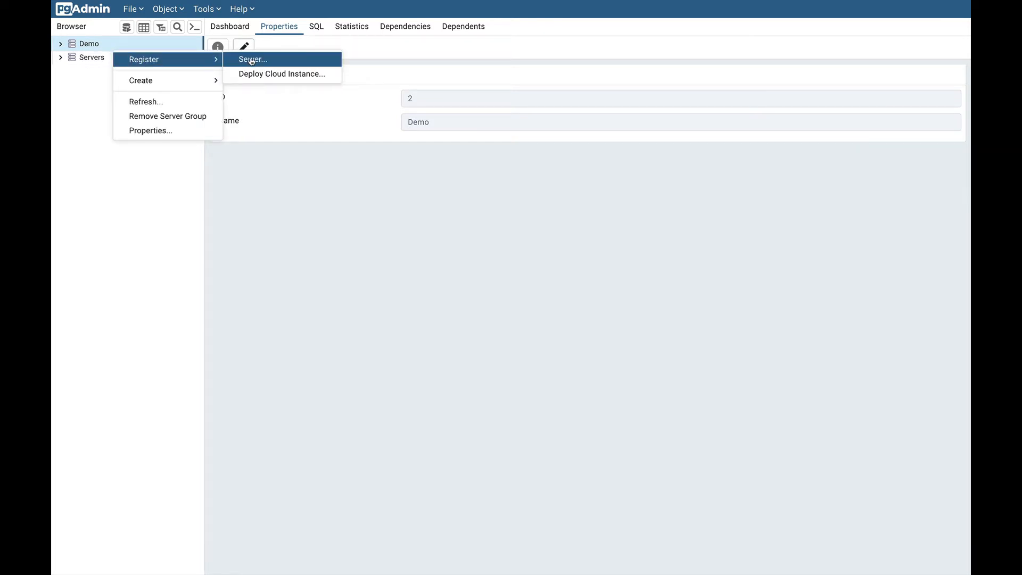
- Launch the Deploy Cloud Instance wizard for the Demo group via Register
{"action": "left_click", "coordinate": [282, 74]}
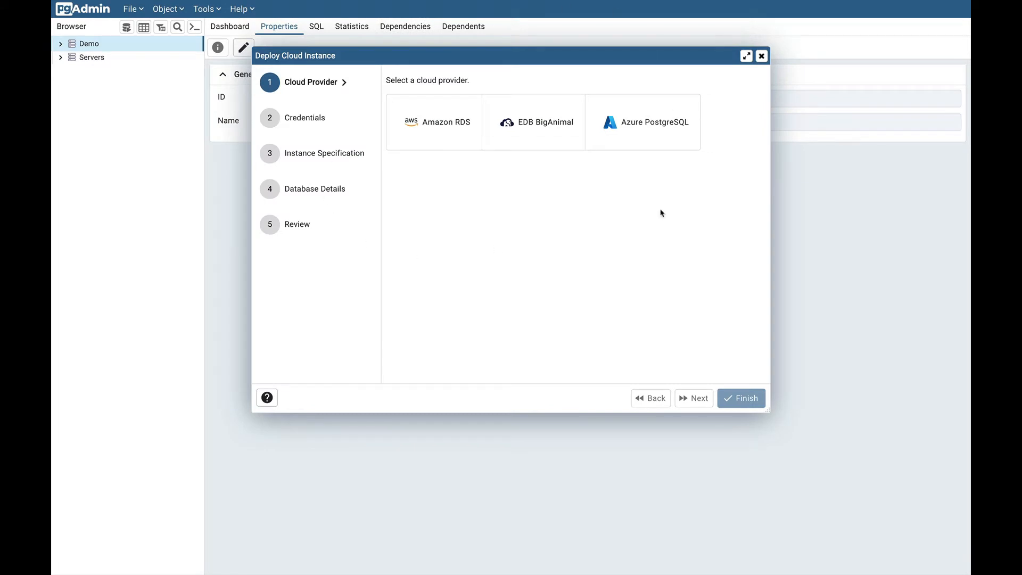
{"action": "mouse_move", "coordinate": [427, 190]}
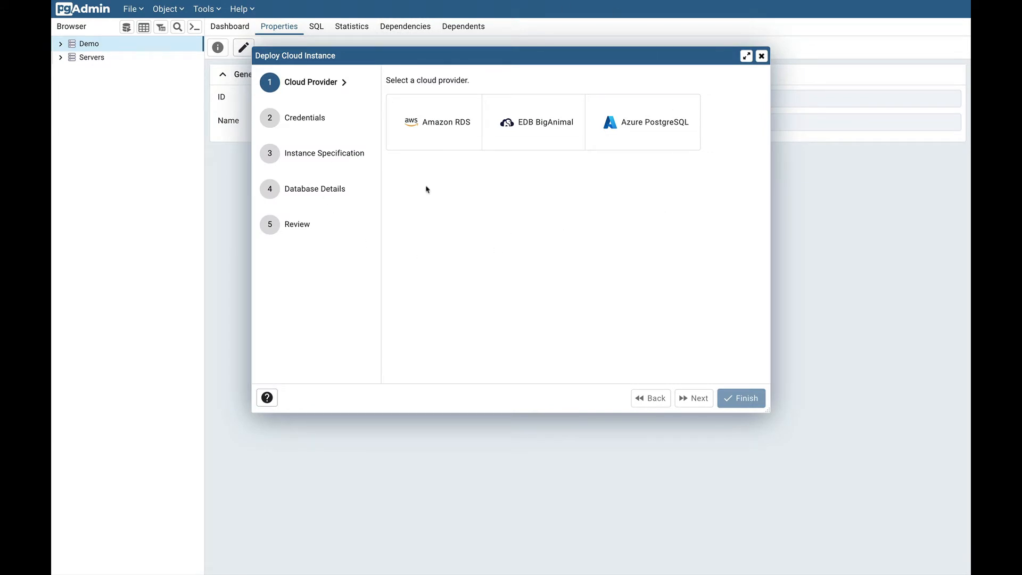
{"action": "mouse_move", "coordinate": [289, 95]}
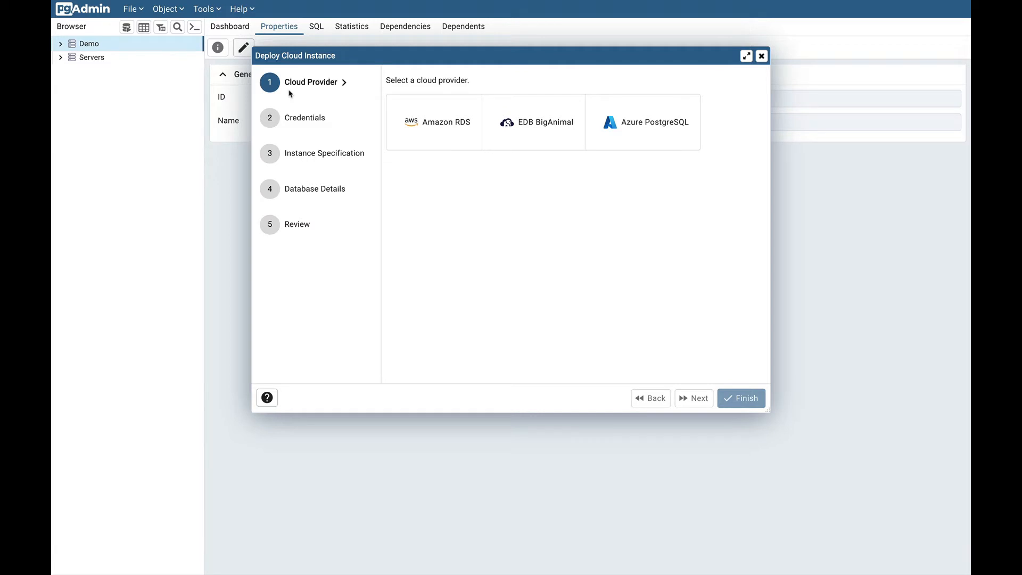
{"action": "mouse_move", "coordinate": [326, 164]}
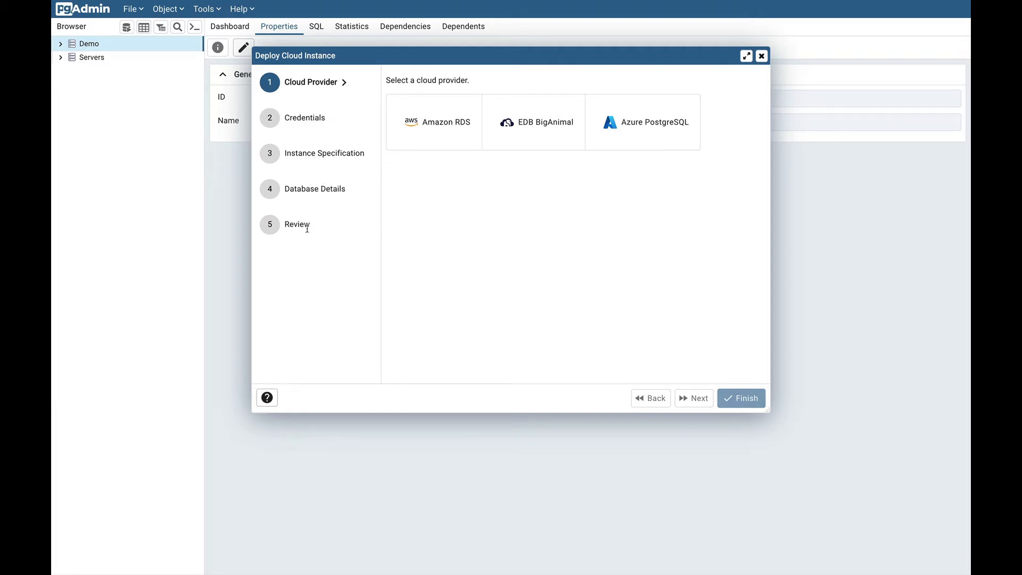
{"action": "mouse_move", "coordinate": [446, 183]}
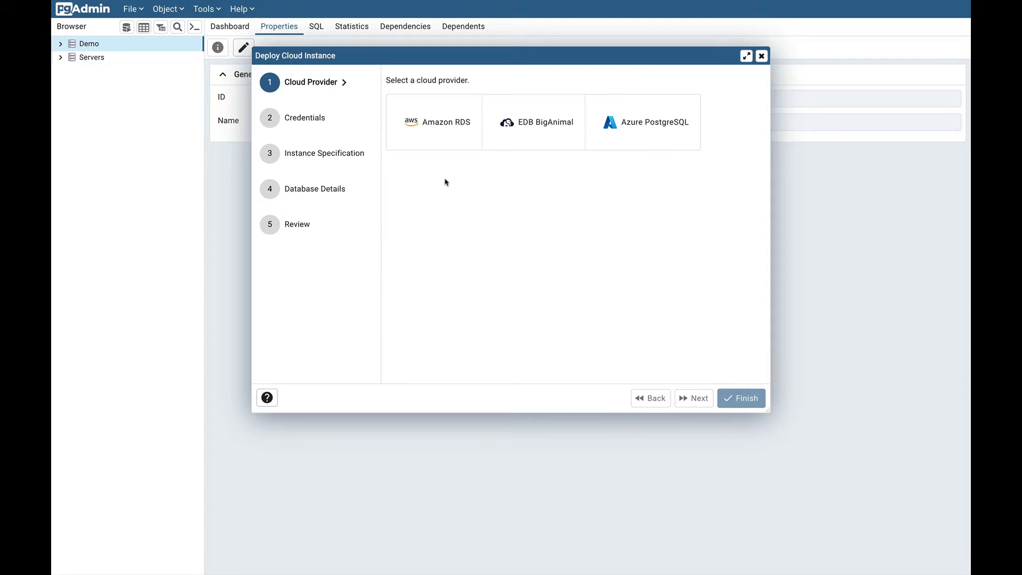
{"action": "mouse_move", "coordinate": [509, 84]}
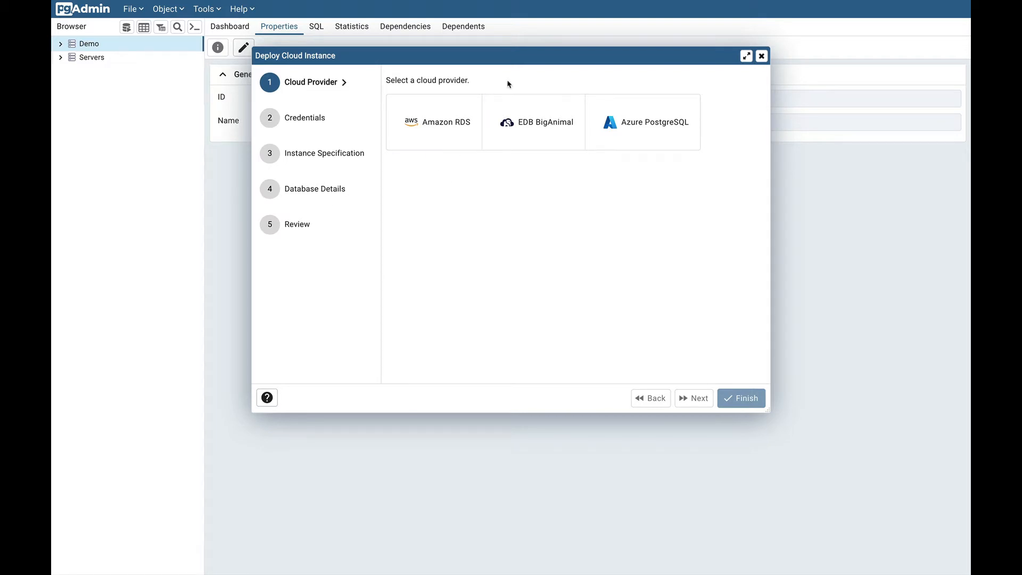
{"action": "mouse_move", "coordinate": [533, 179]}
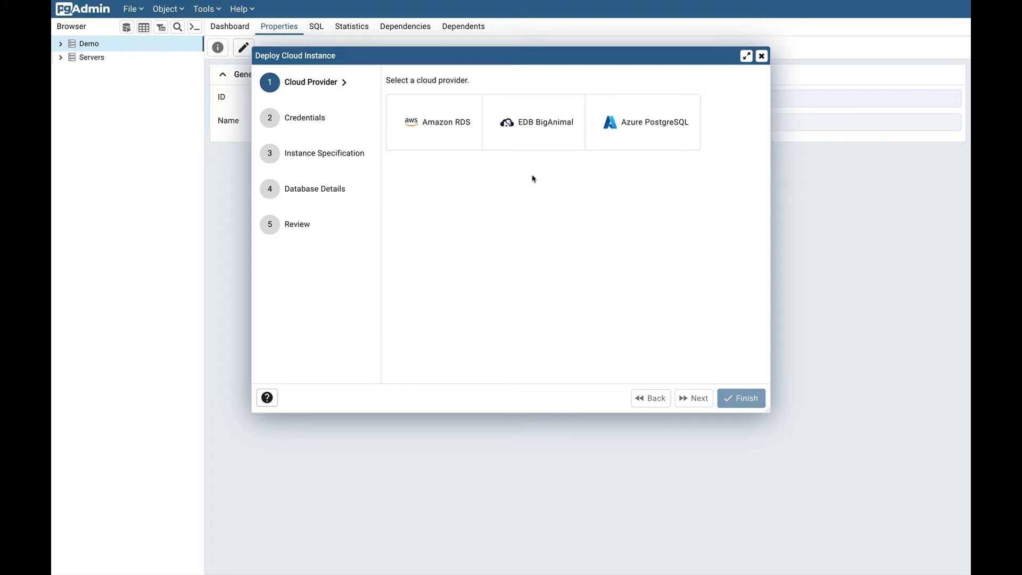
- Choose EDB BigAnimal as provider and bring up its one-time code authentication page
{"action": "left_click", "coordinate": [534, 121]}
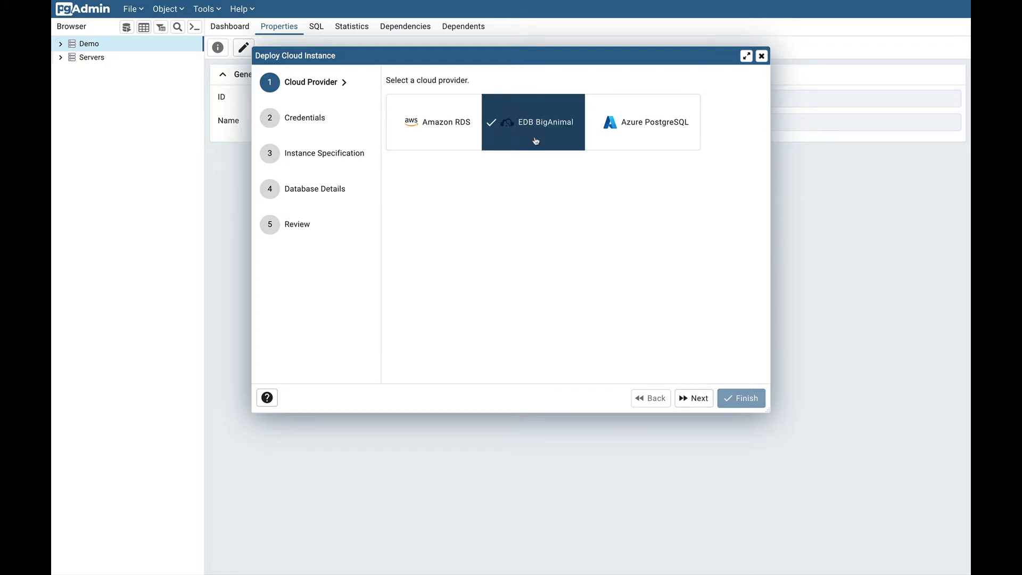
{"action": "left_click", "coordinate": [694, 398]}
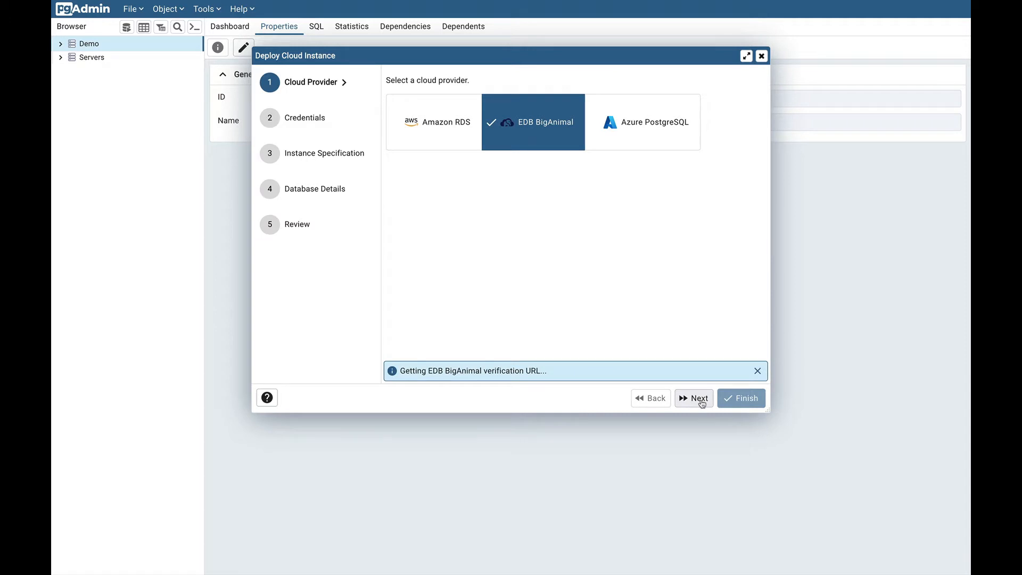
{"action": "left_click", "coordinate": [694, 399]}
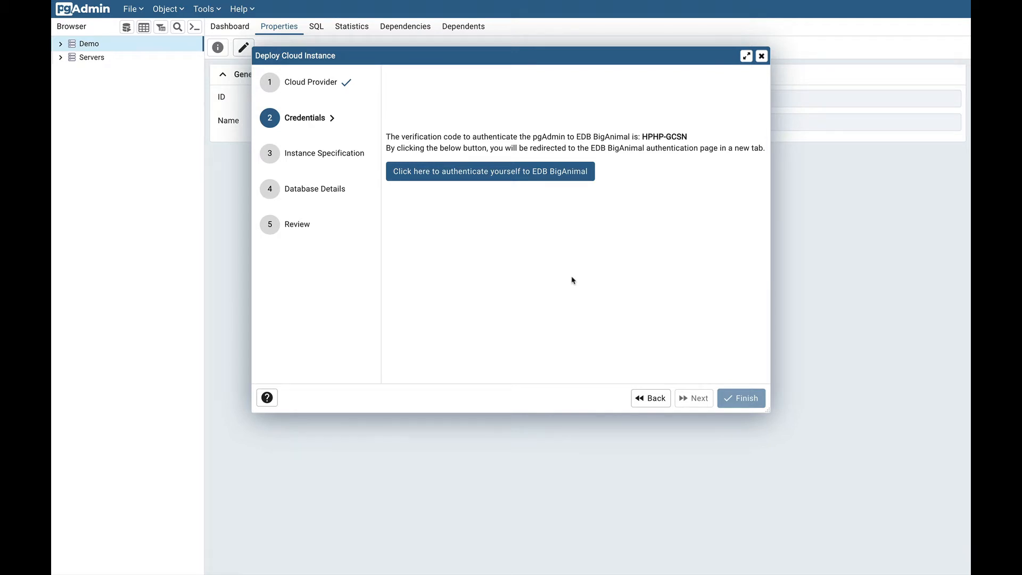
{"action": "left_click", "coordinate": [490, 170]}
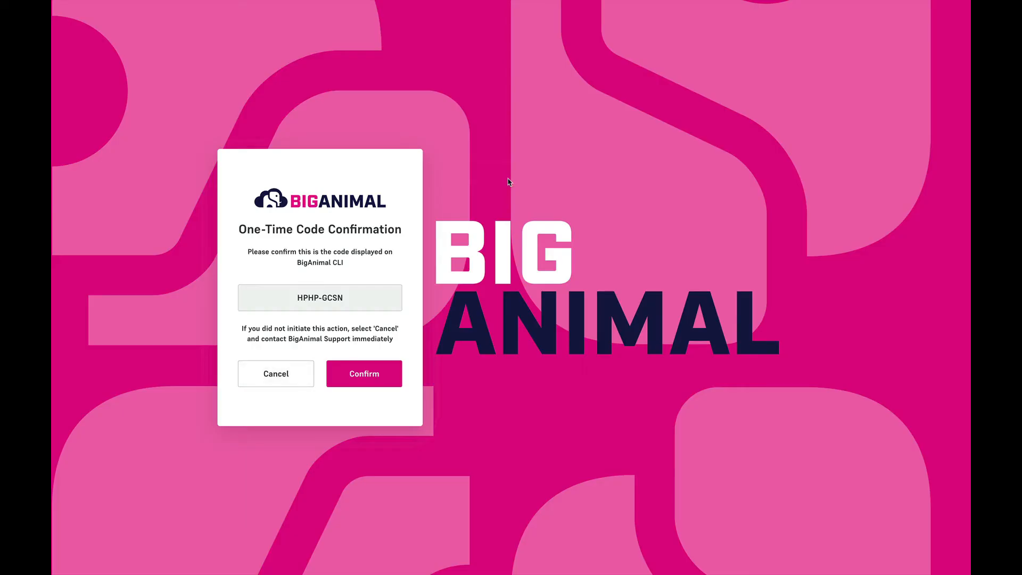
{"action": "left_click", "coordinate": [364, 374]}
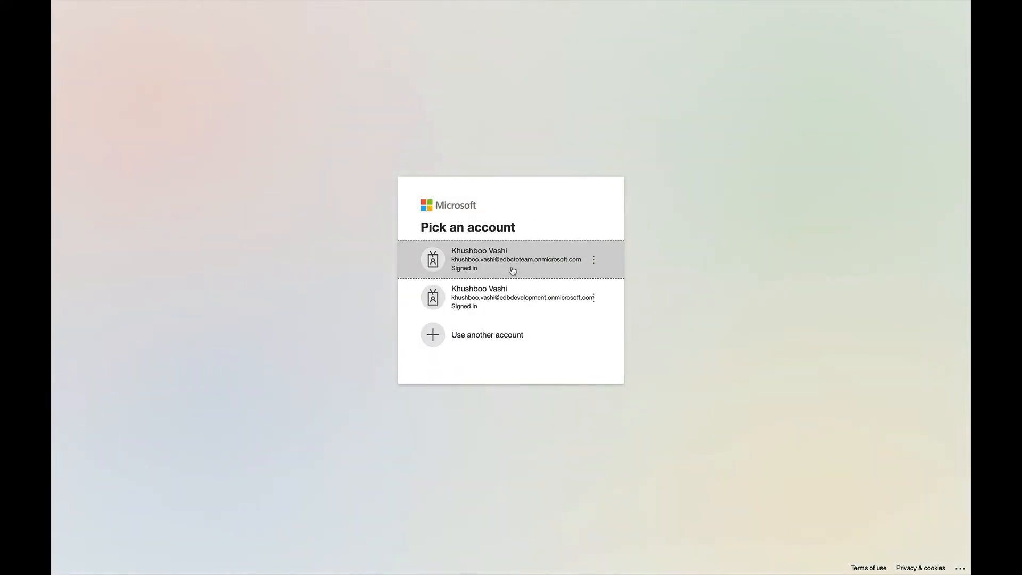
- Sign in with the first listed Microsoft account to complete BigAnimal authentication
{"action": "left_click", "coordinate": [510, 259]}
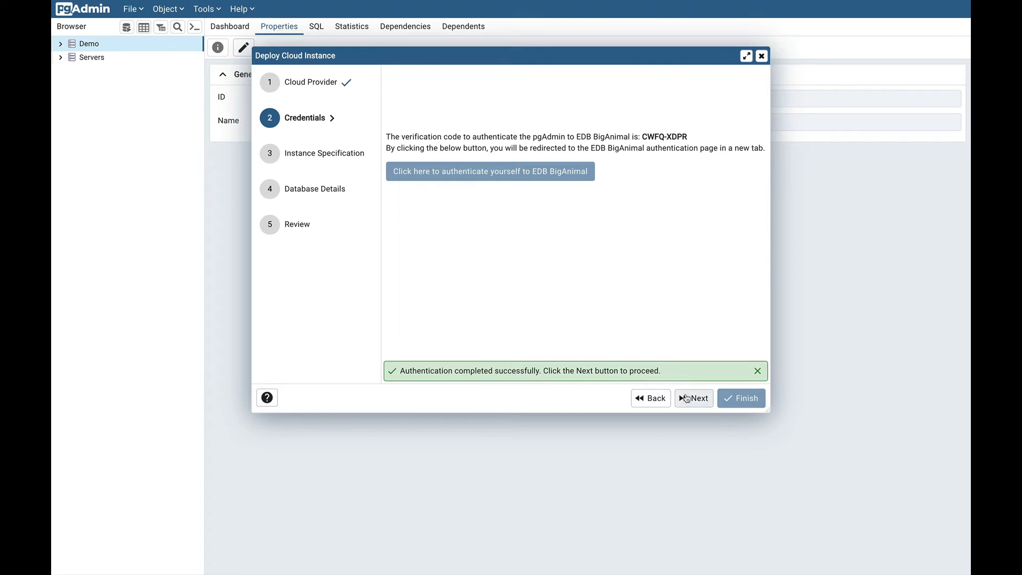
- Proceed to Instance Specification and name the cluster pgAdminTestDemo
{"action": "left_click", "coordinate": [694, 398]}
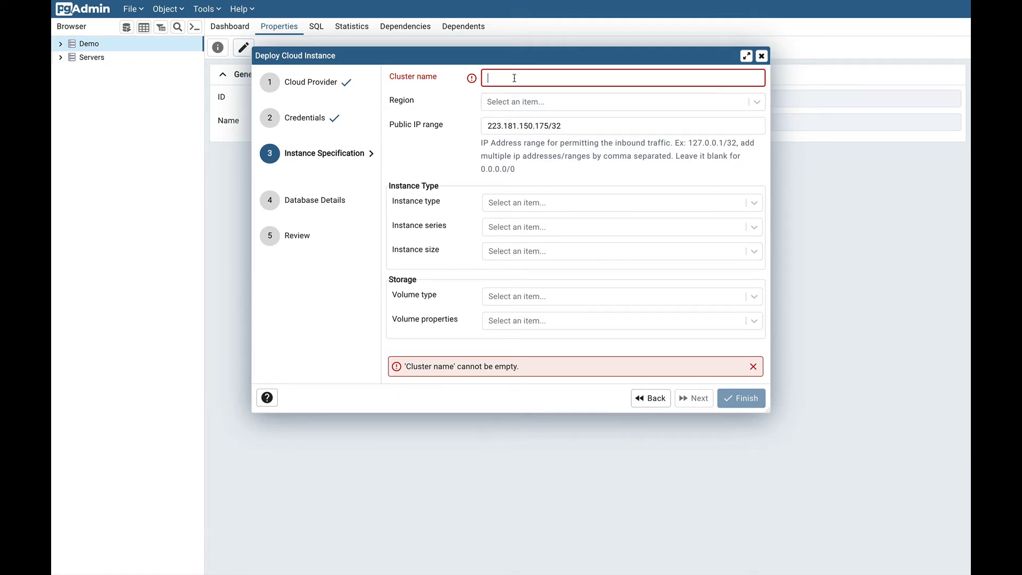
{"action": "type", "text": "pgAdminTest"}
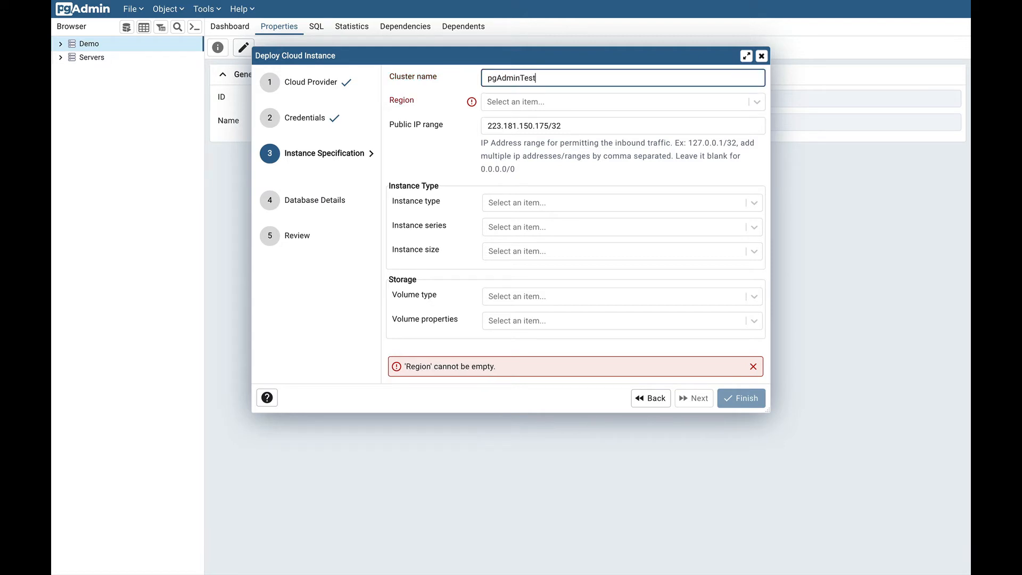
{"action": "left_click", "coordinate": [620, 102]}
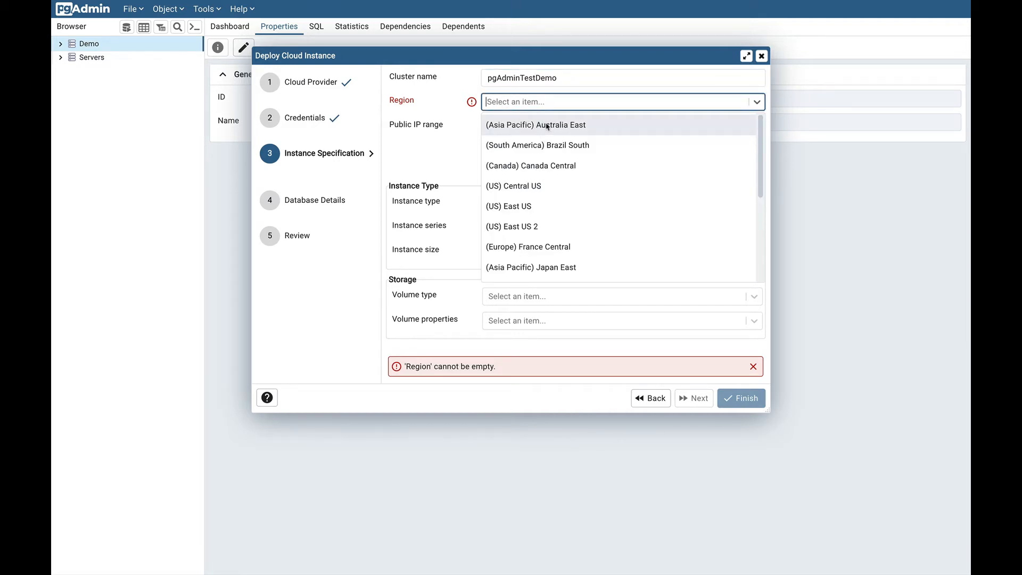
- Set region (Asia Pacific) Australia East, keeping public IP range 223.181.150.175/32
{"action": "left_click", "coordinate": [536, 125]}
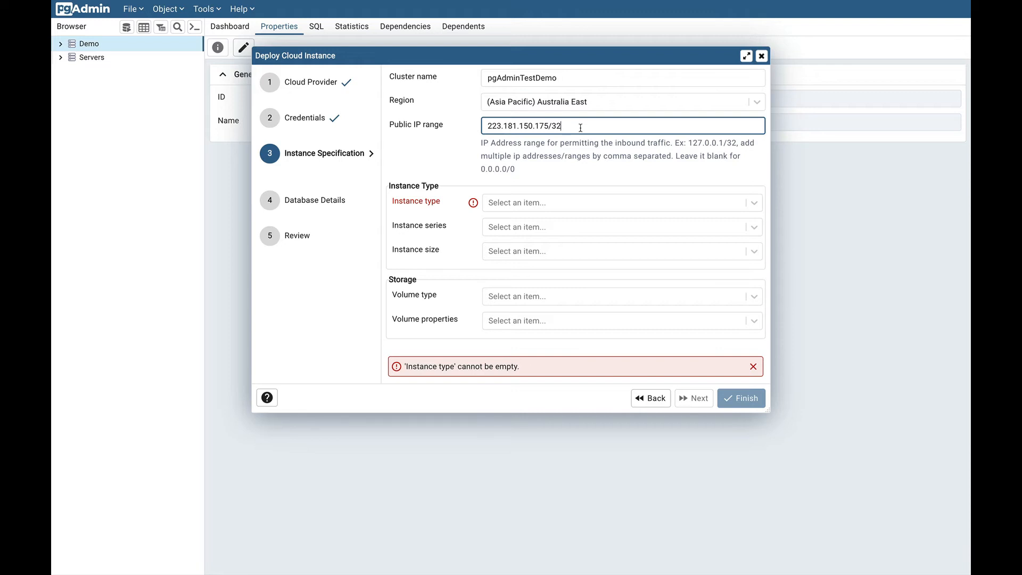
{"action": "double_click", "coordinate": [557, 125]}
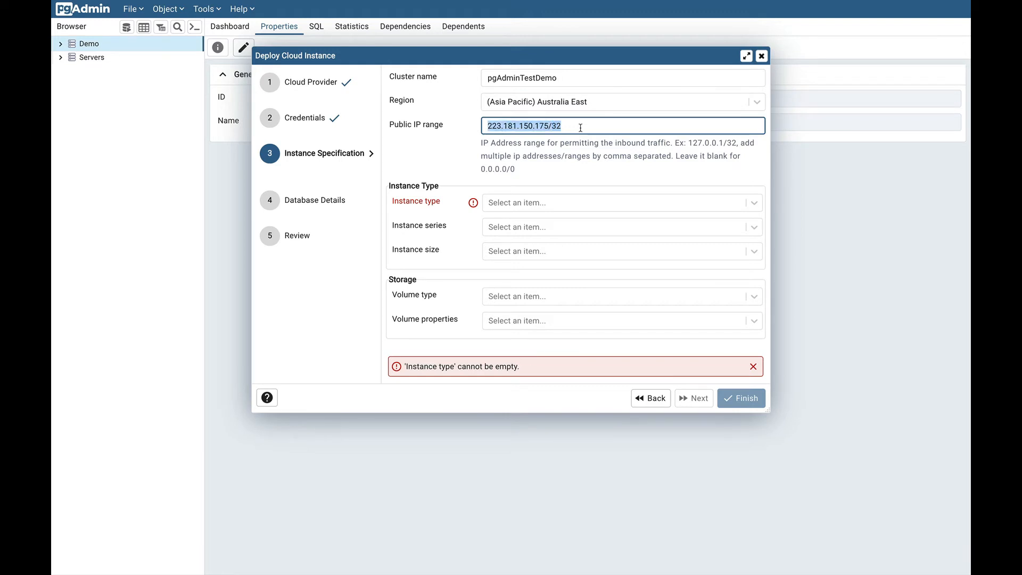
{"action": "mouse_move", "coordinate": [426, 201]}
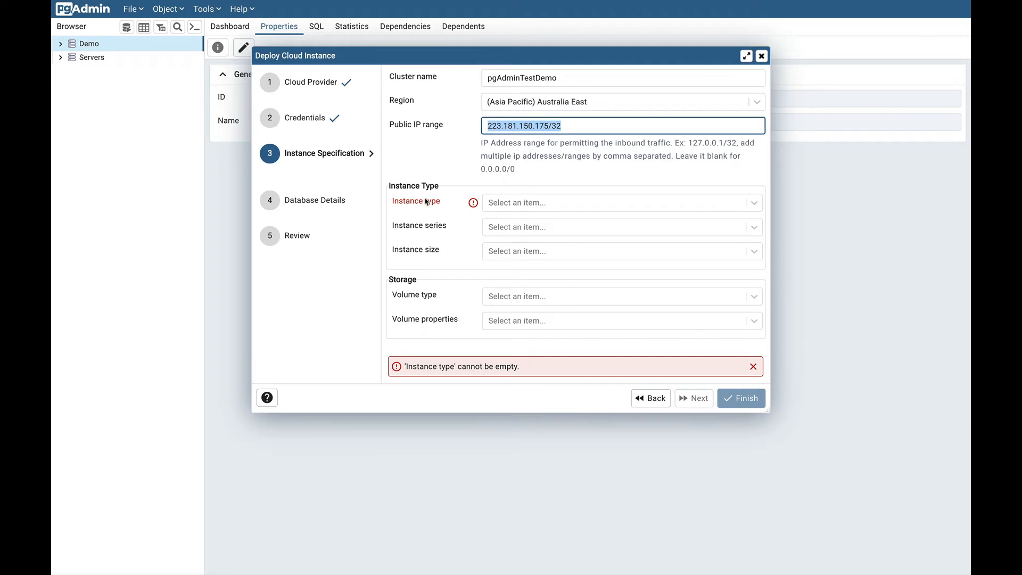
- Choose Memory Optimized type, Standard ESv4 Family series and E2s v4 (2vCPU, 16GB RAM) size
{"action": "left_click", "coordinate": [622, 202]}
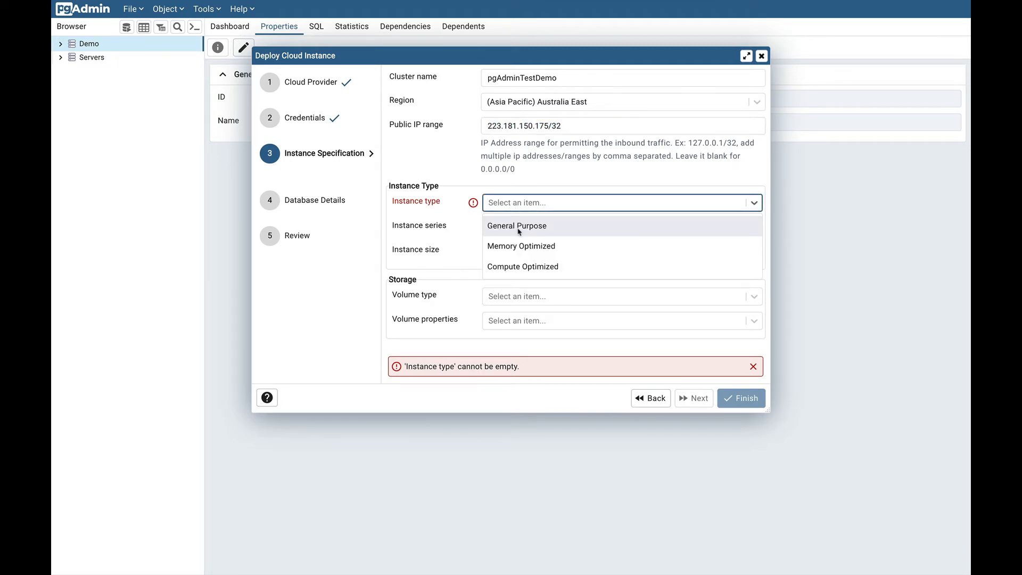
{"action": "mouse_move", "coordinate": [573, 272]}
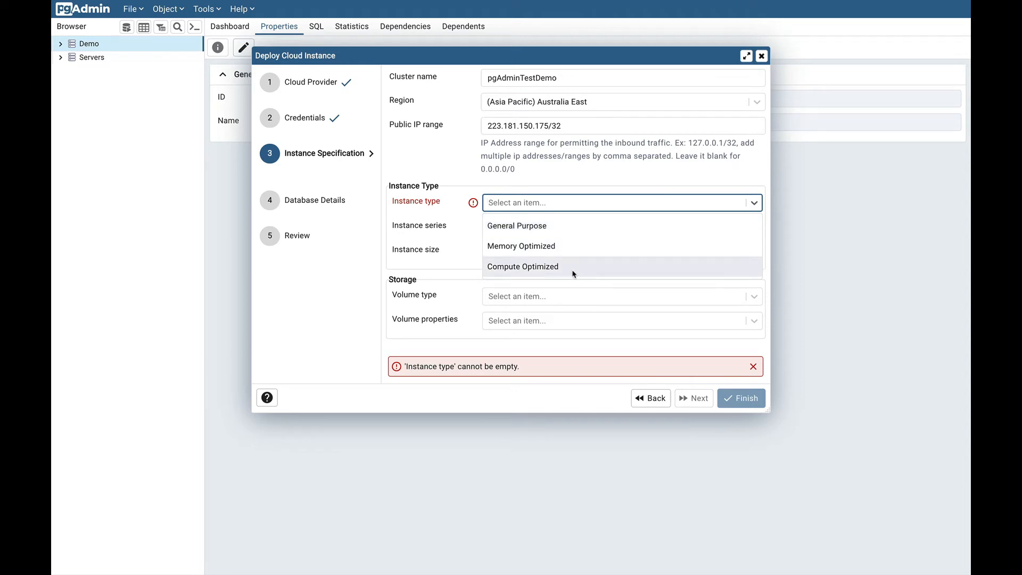
{"action": "mouse_move", "coordinate": [572, 241]}
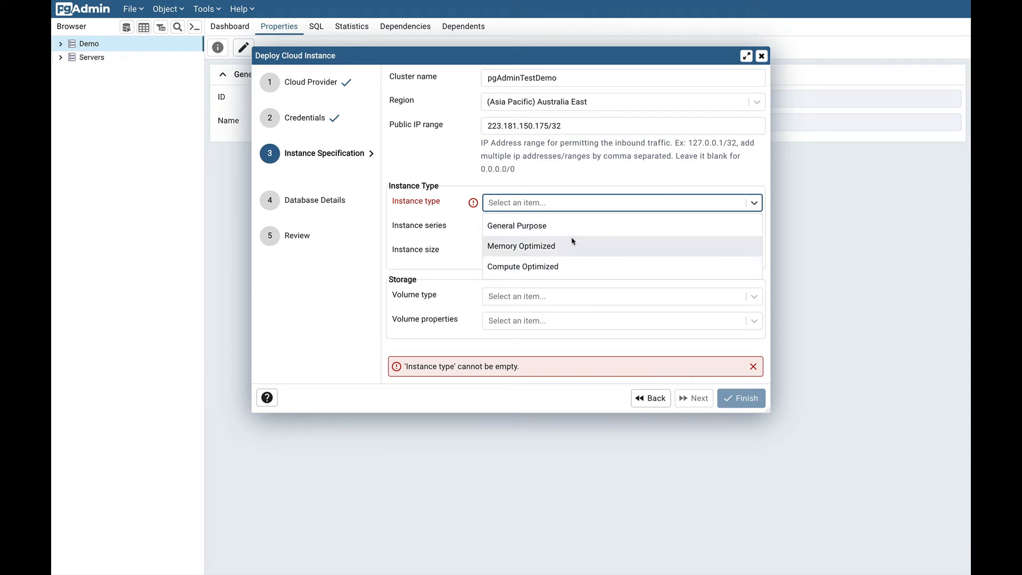
{"action": "left_click", "coordinate": [522, 246]}
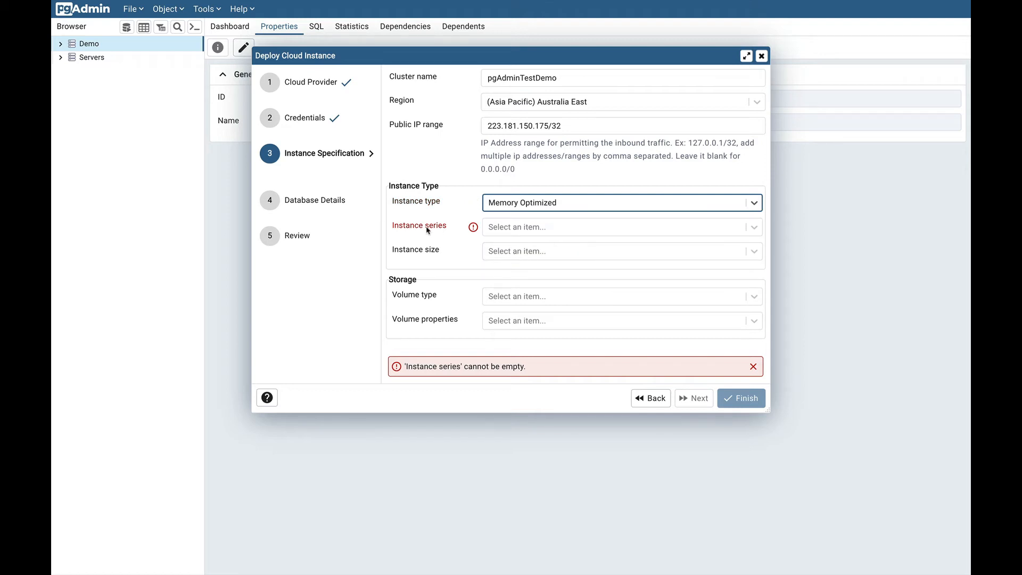
{"action": "left_click", "coordinate": [622, 227]}
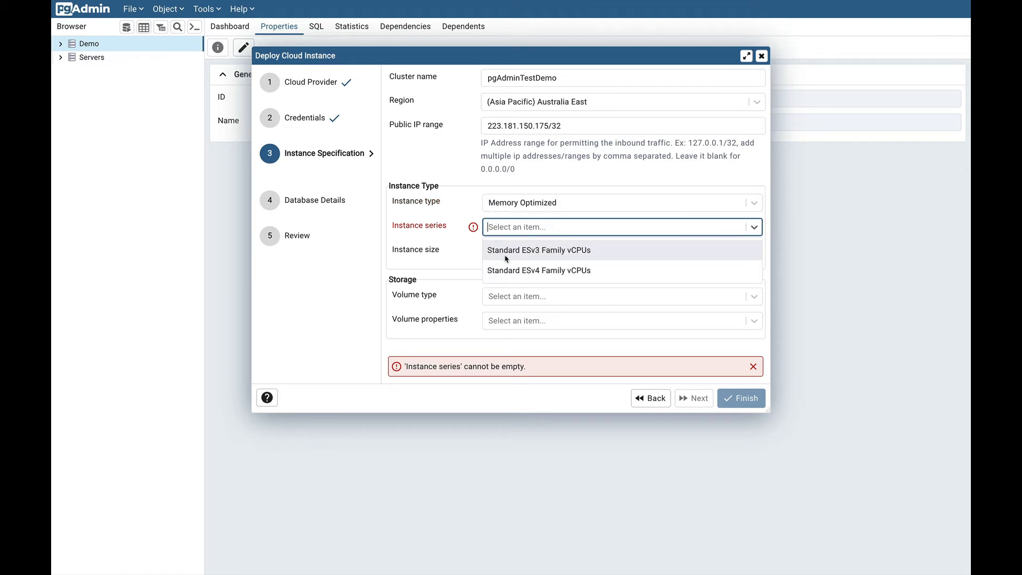
{"action": "mouse_move", "coordinate": [511, 277]}
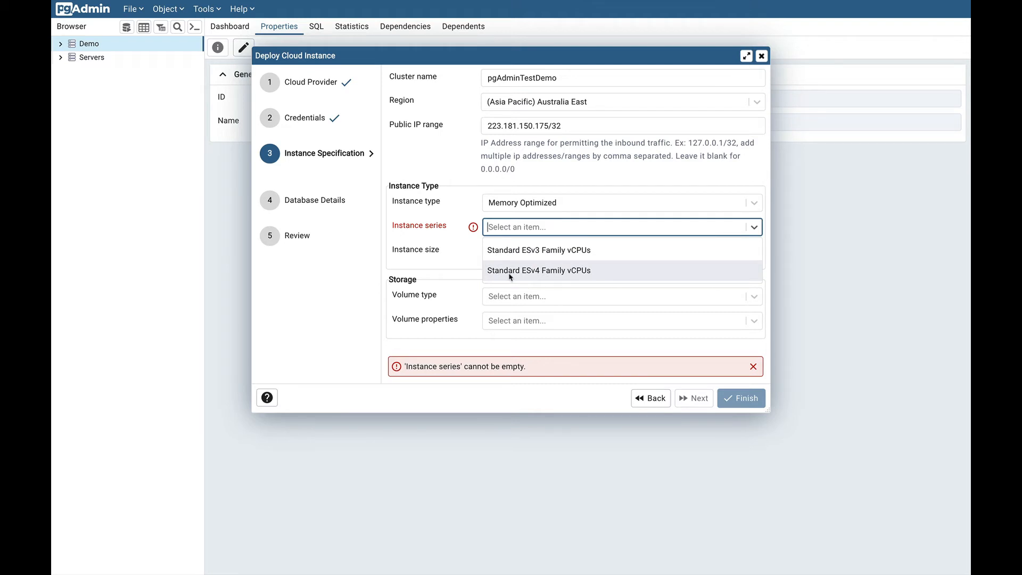
{"action": "left_click", "coordinate": [539, 270]}
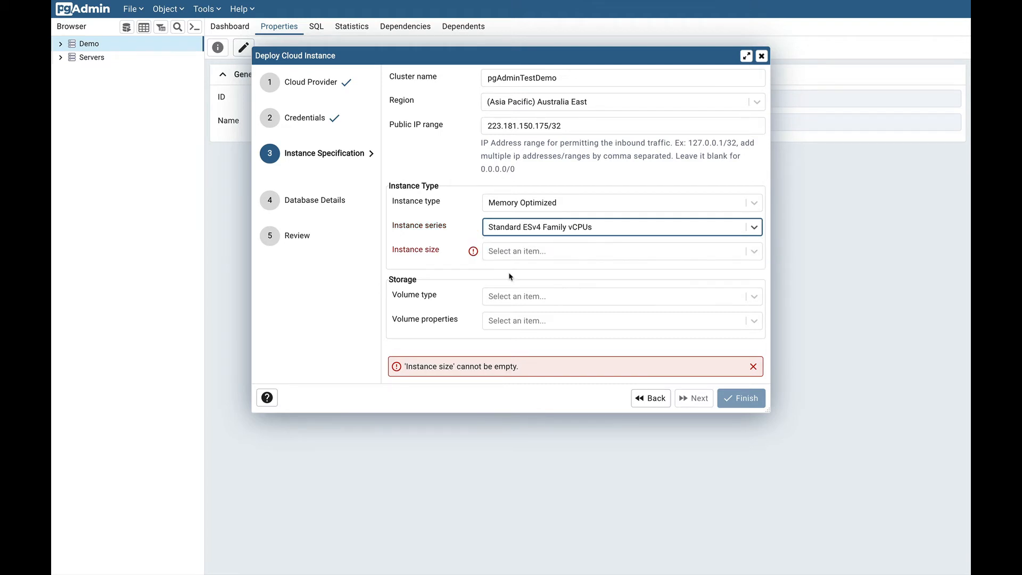
{"action": "left_click", "coordinate": [620, 252]}
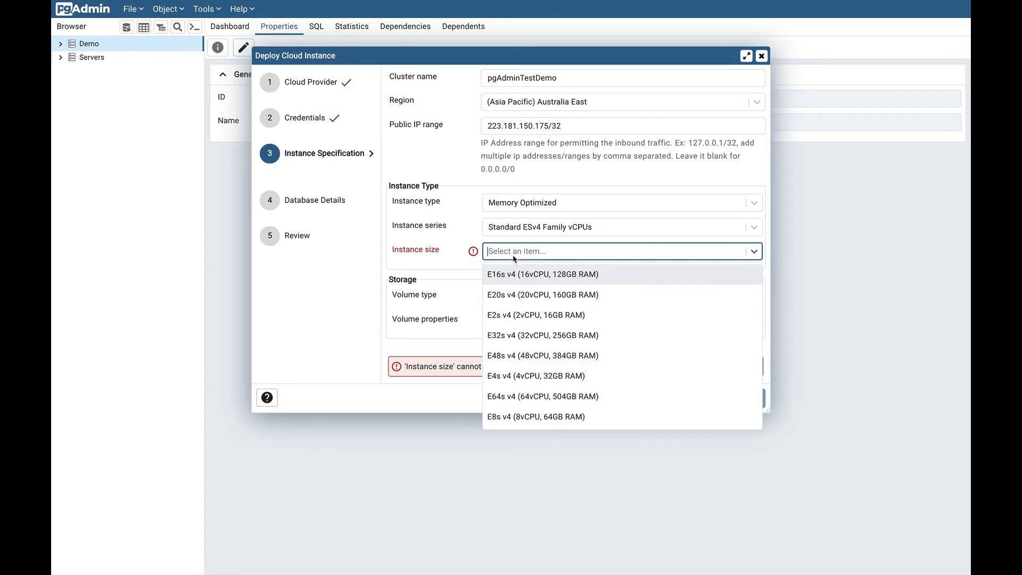
{"action": "mouse_move", "coordinate": [620, 387]}
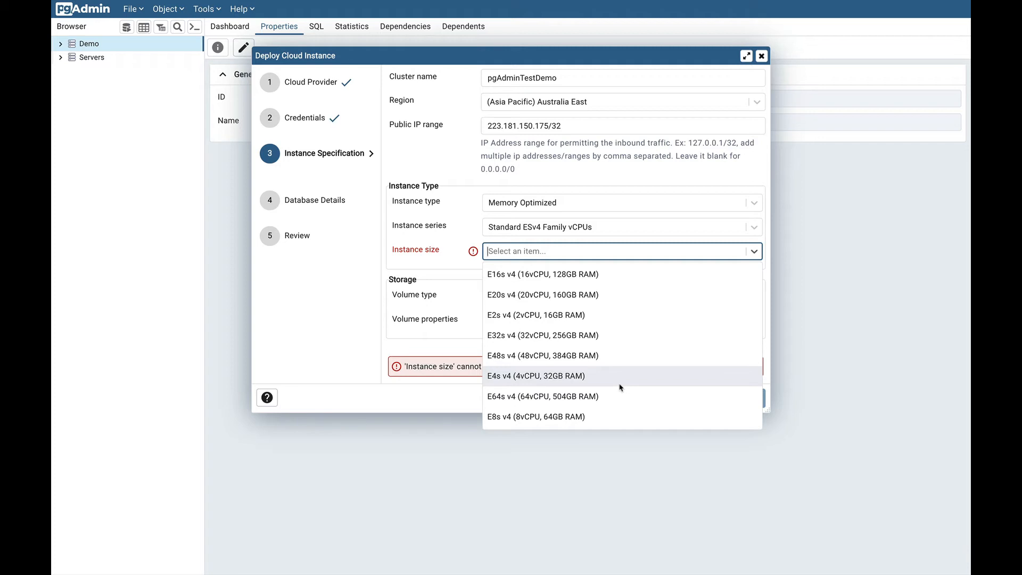
{"action": "mouse_move", "coordinate": [618, 320]}
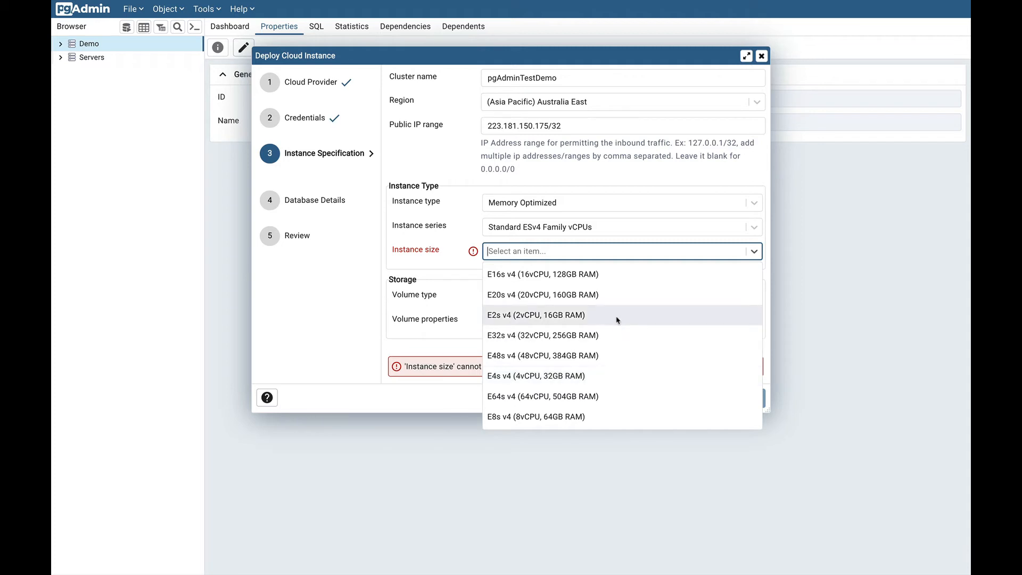
{"action": "left_click", "coordinate": [536, 316]}
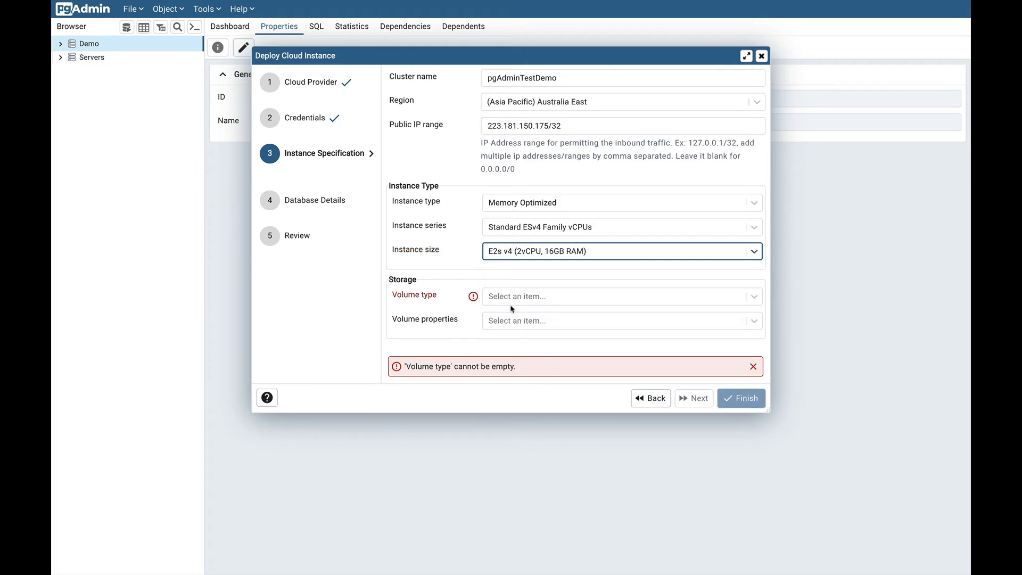
{"action": "mouse_move", "coordinate": [439, 325]}
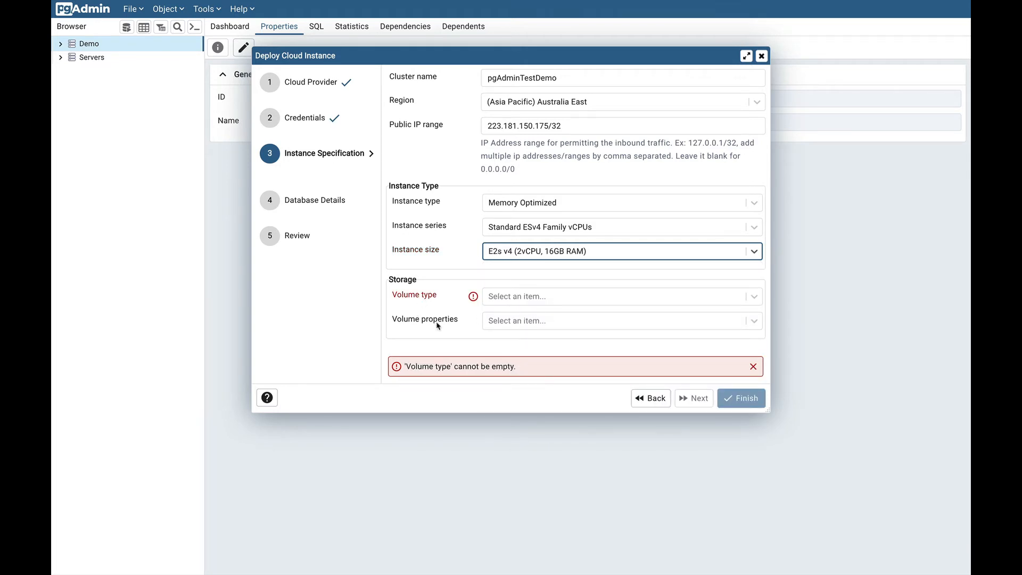
- Set storage to Azure Premium Storage with P1 (4 Gi, 120 IOPS, 25 MB/s) properties
{"action": "left_click", "coordinate": [613, 296]}
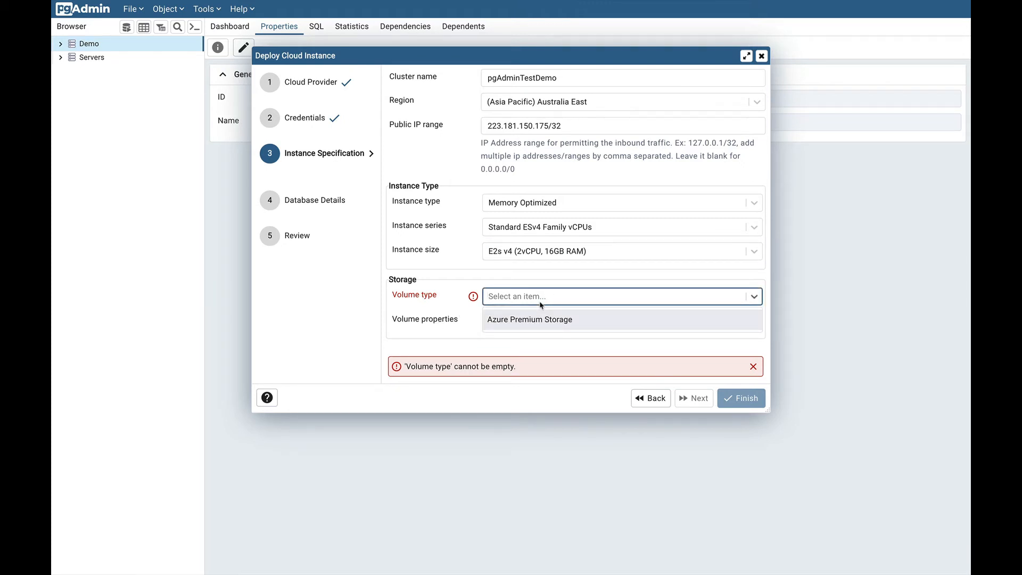
{"action": "left_click", "coordinate": [530, 320]}
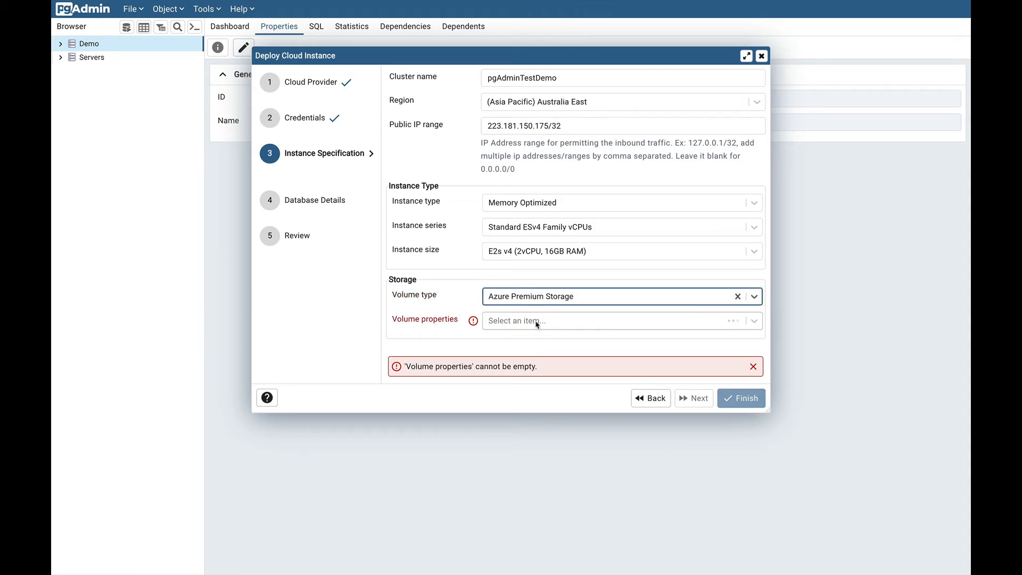
{"action": "left_click", "coordinate": [619, 322]}
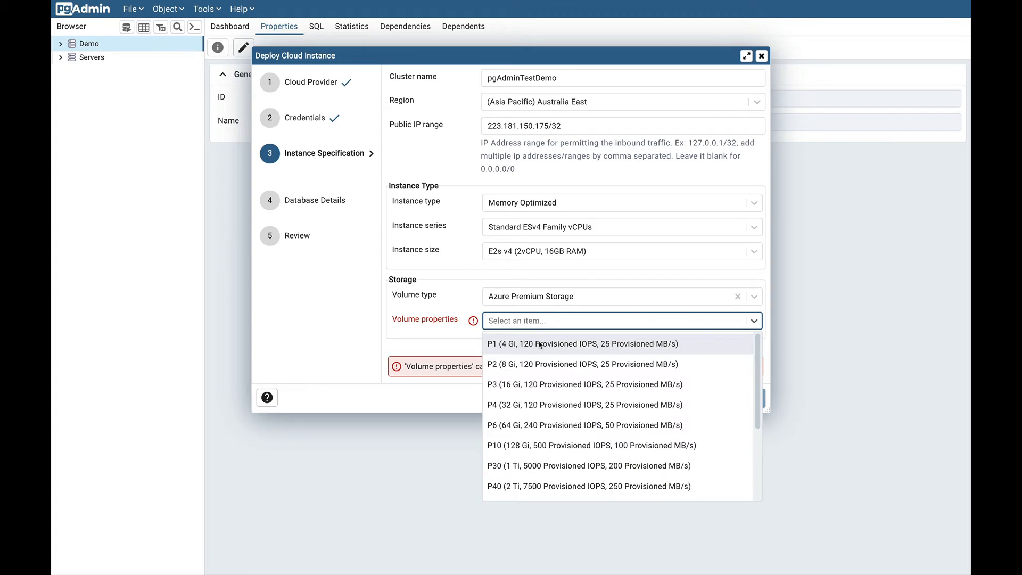
{"action": "mouse_move", "coordinate": [561, 433]}
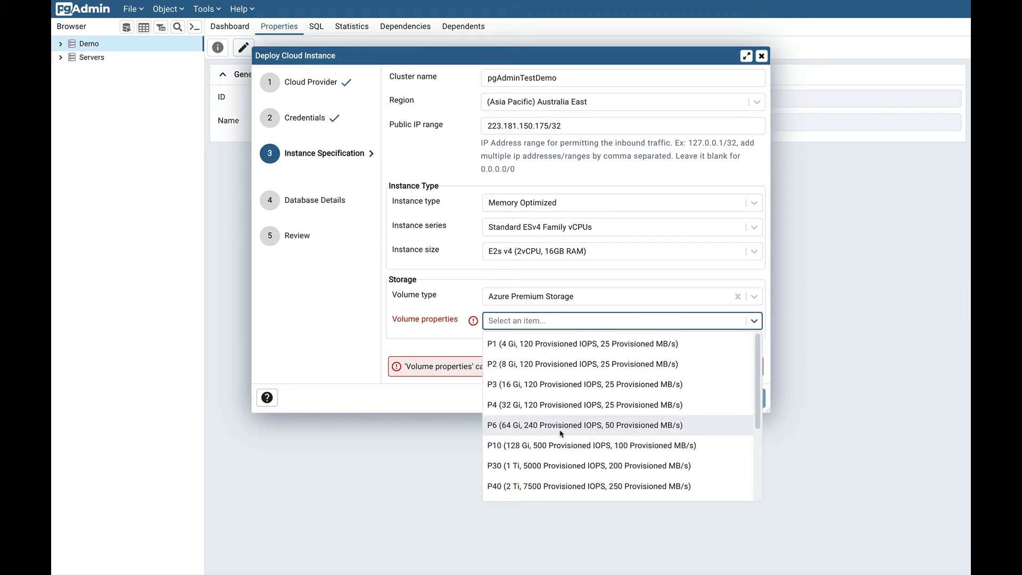
{"action": "mouse_move", "coordinate": [575, 364]}
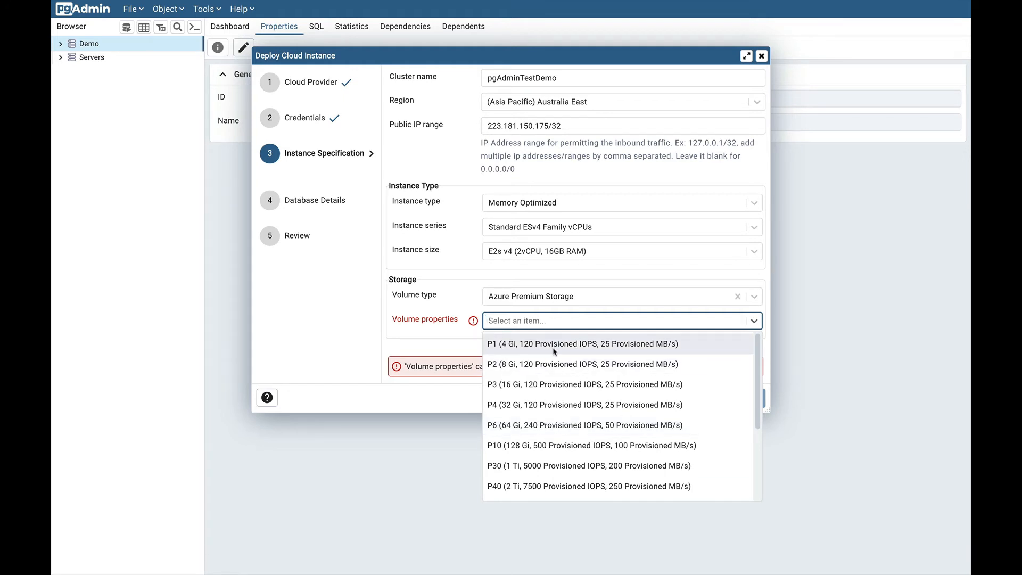
{"action": "mouse_move", "coordinate": [609, 352]}
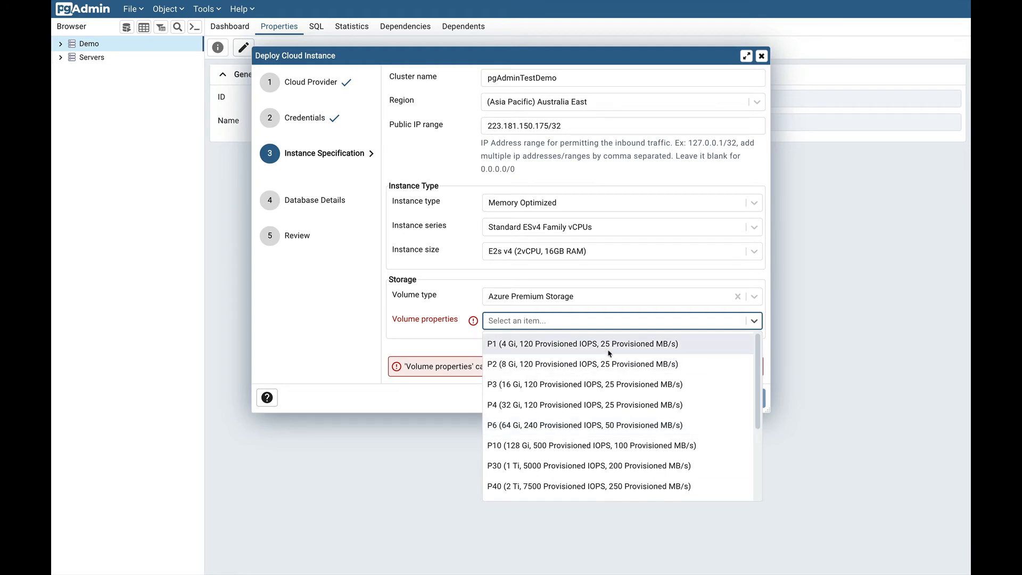
{"action": "mouse_move", "coordinate": [647, 354]}
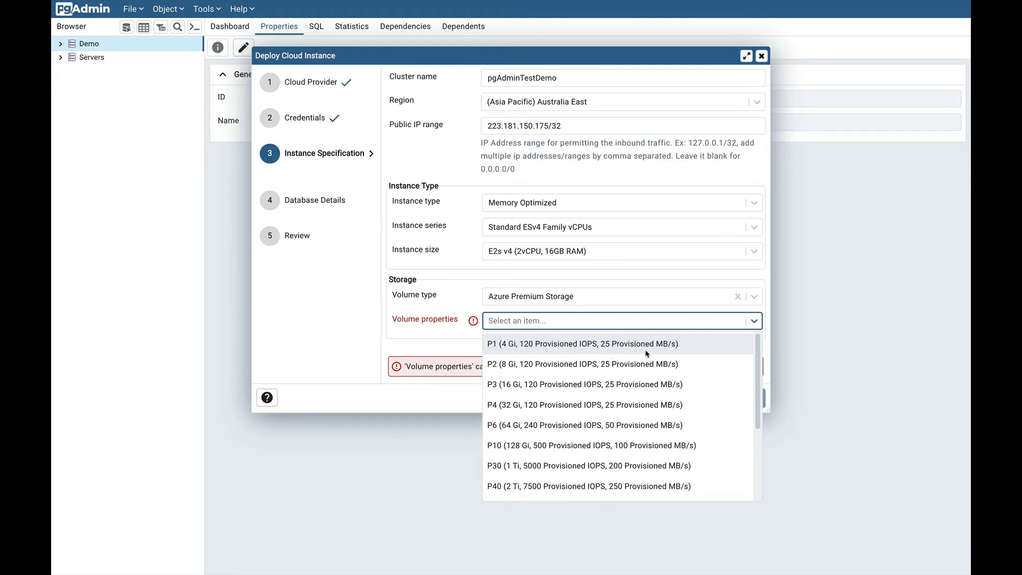
{"action": "left_click", "coordinate": [581, 344]}
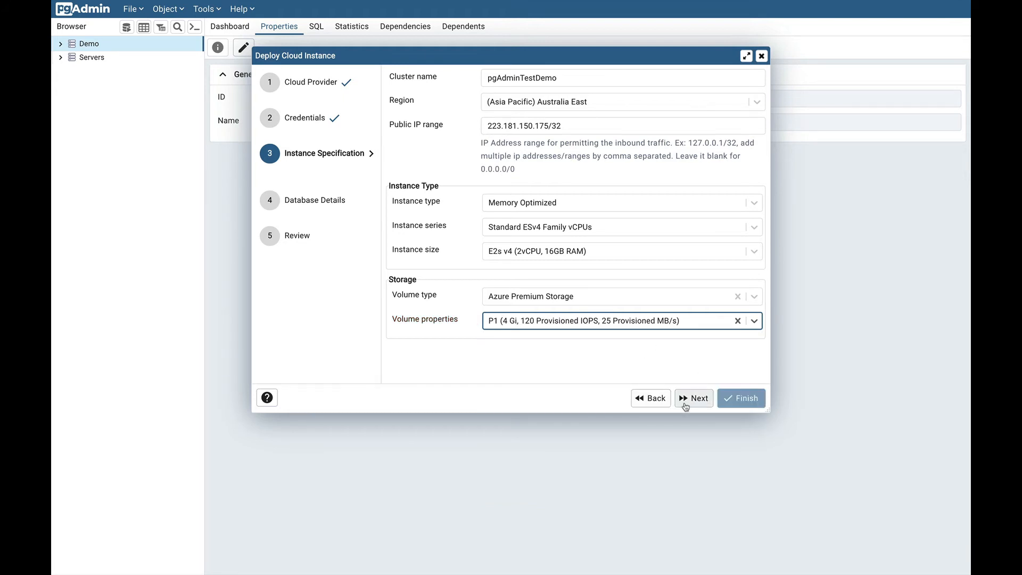
- In Database Details keep the Demo group and choose PostgreSQL version 14
{"action": "left_click", "coordinate": [694, 398]}
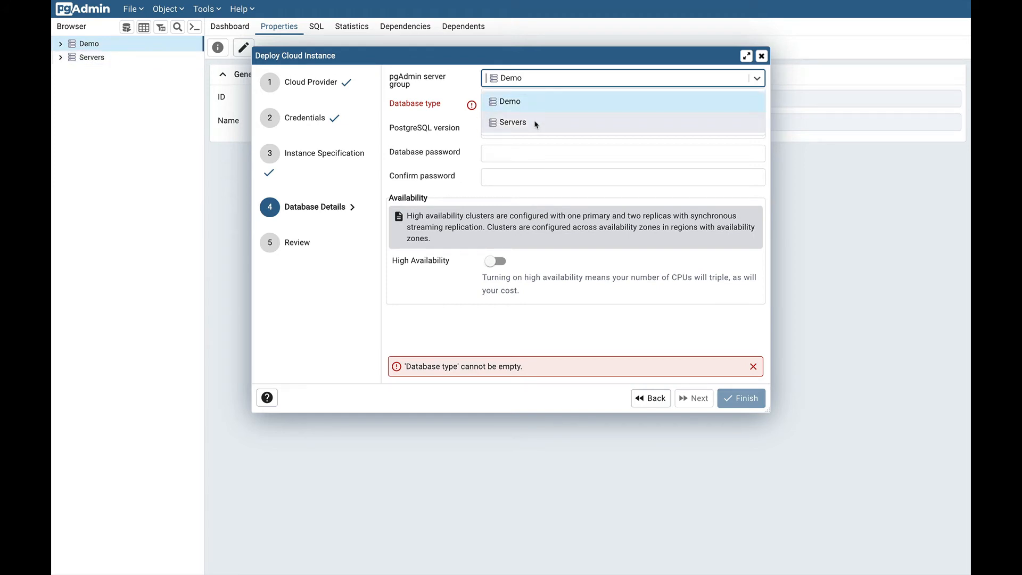
{"action": "left_click", "coordinate": [510, 102]}
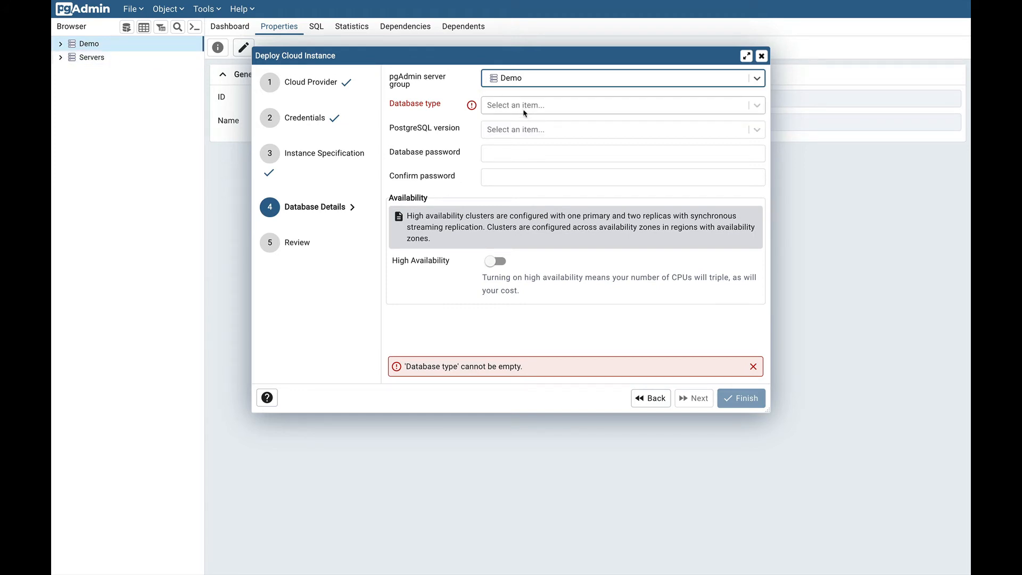
{"action": "left_click", "coordinate": [623, 105]}
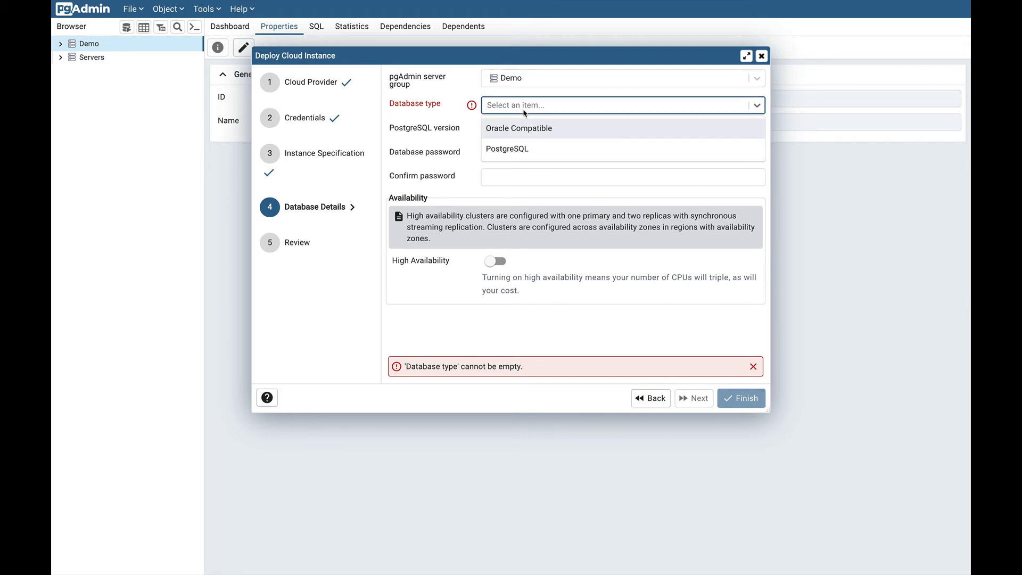
{"action": "mouse_move", "coordinate": [560, 137]}
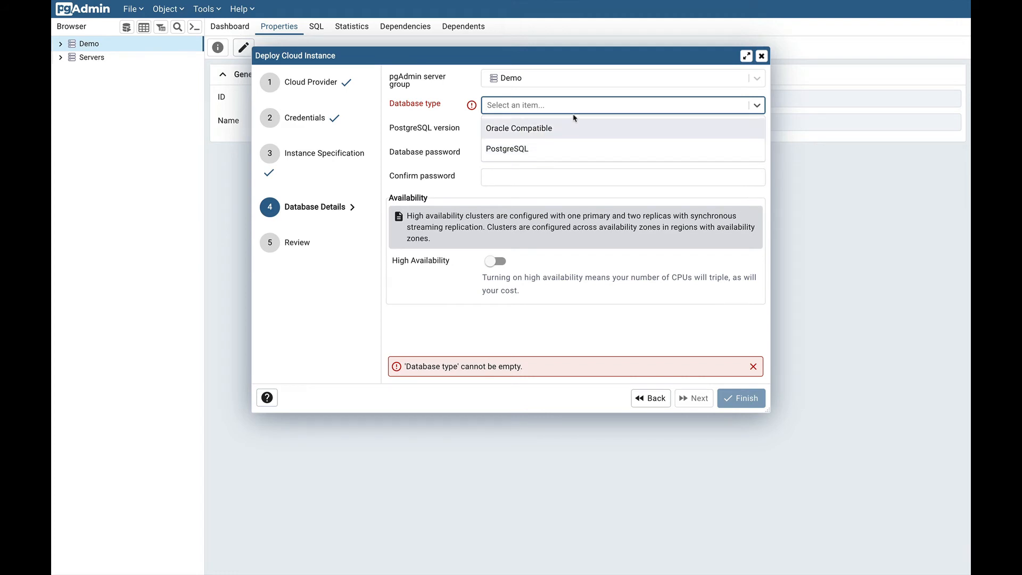
{"action": "mouse_move", "coordinate": [571, 131]}
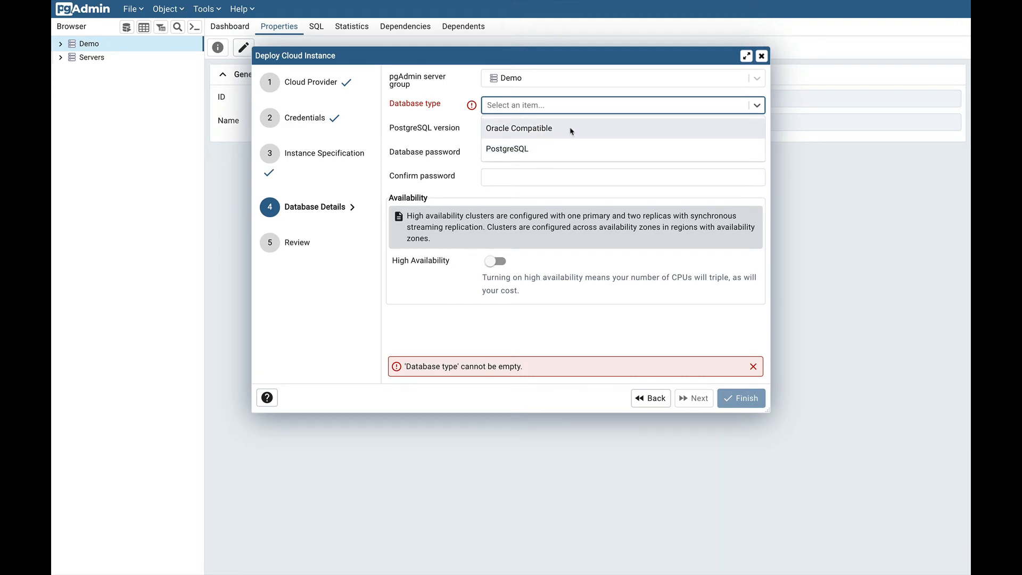
{"action": "mouse_move", "coordinate": [549, 148]}
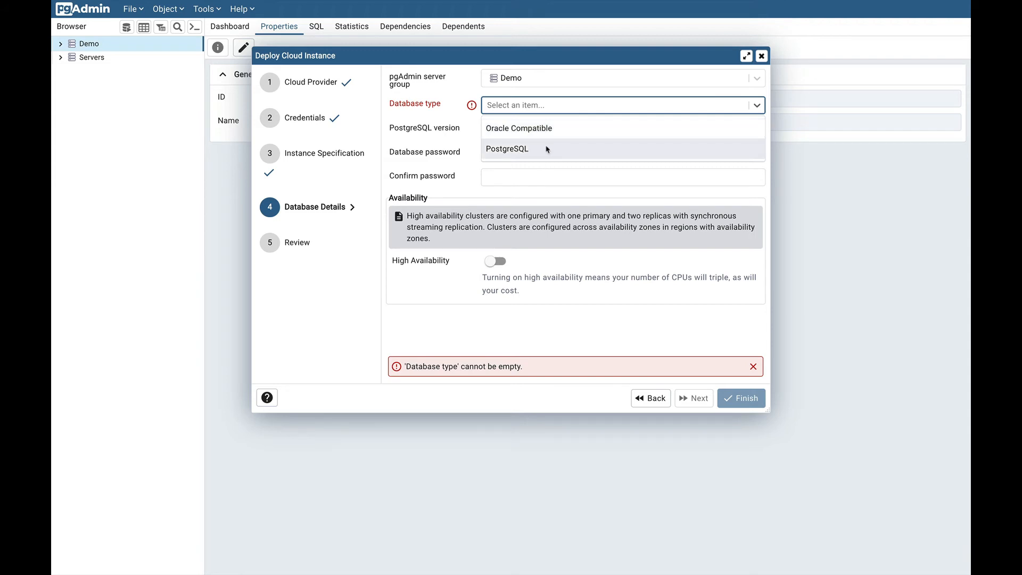
{"action": "mouse_move", "coordinate": [547, 153]}
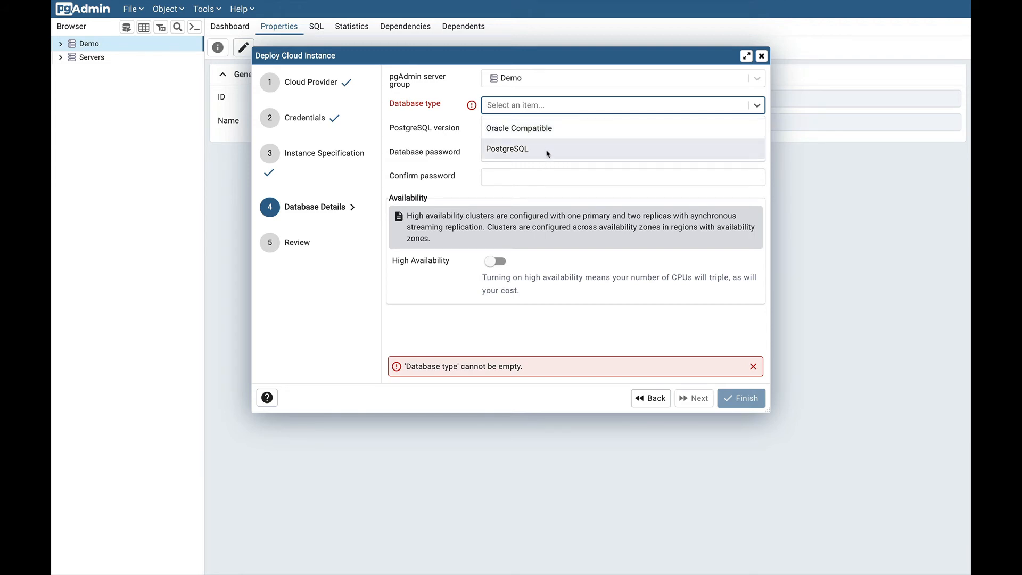
{"action": "left_click", "coordinate": [506, 149]}
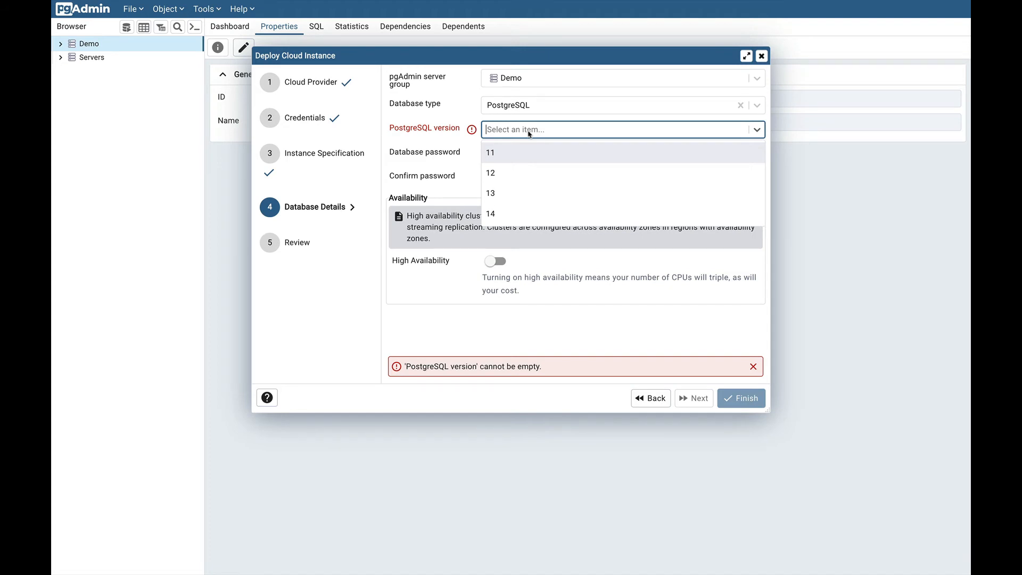
{"action": "left_click", "coordinate": [490, 214]}
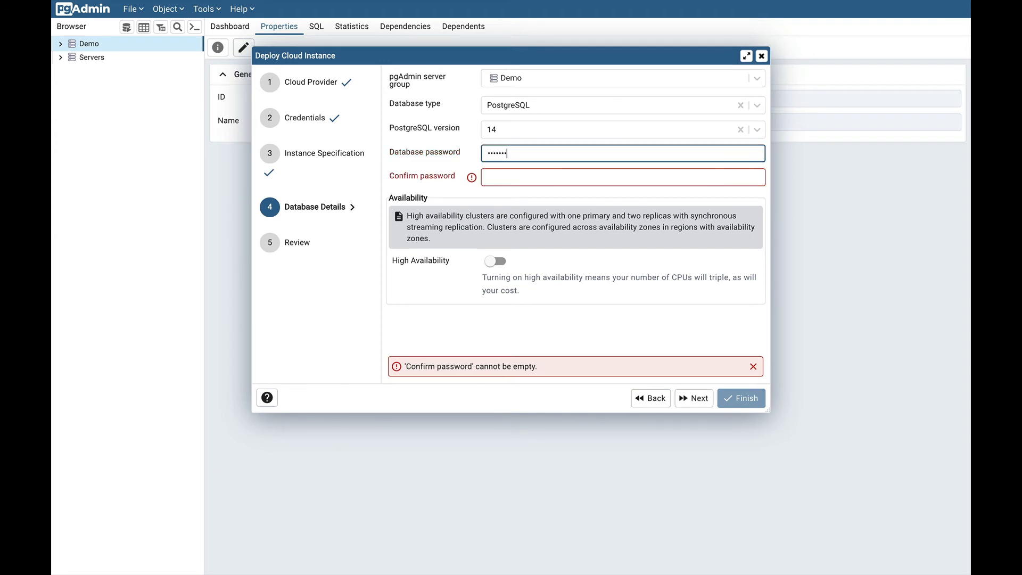
- Confirm the database password on the Database Details step, leaving High Availability off
{"action": "left_click", "coordinate": [621, 177]}
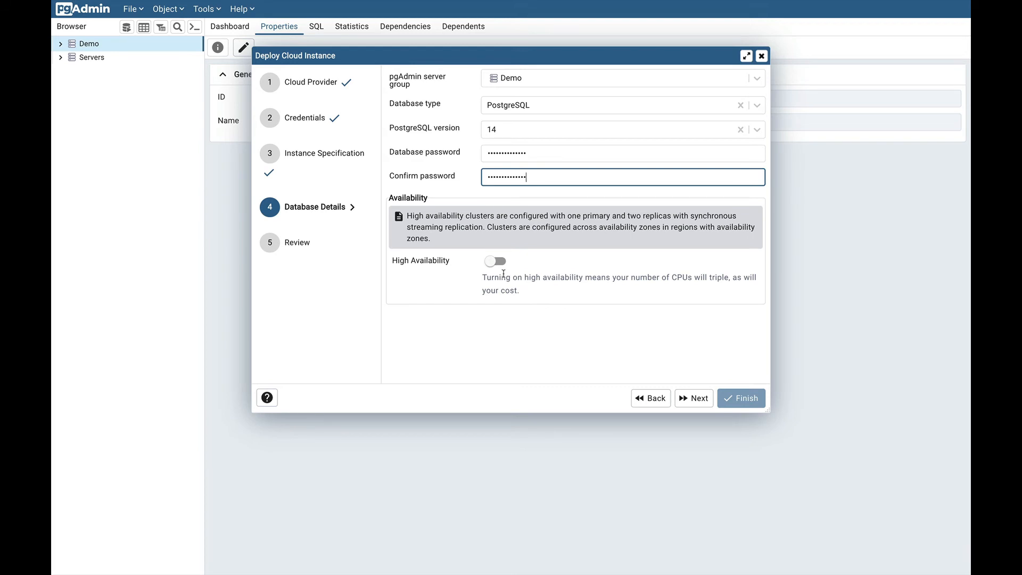
{"action": "mouse_move", "coordinate": [565, 296]}
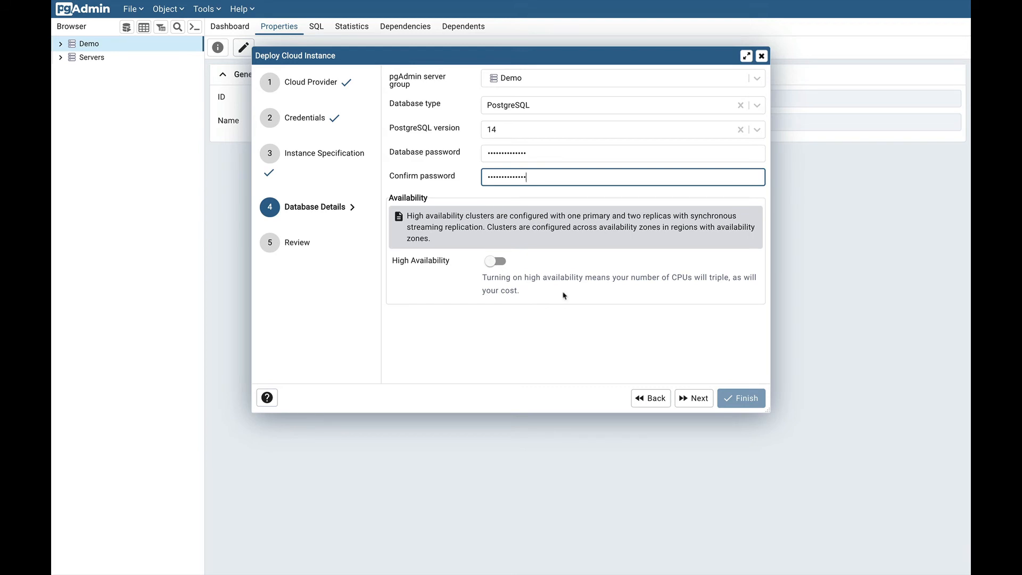
{"action": "mouse_move", "coordinate": [662, 331]}
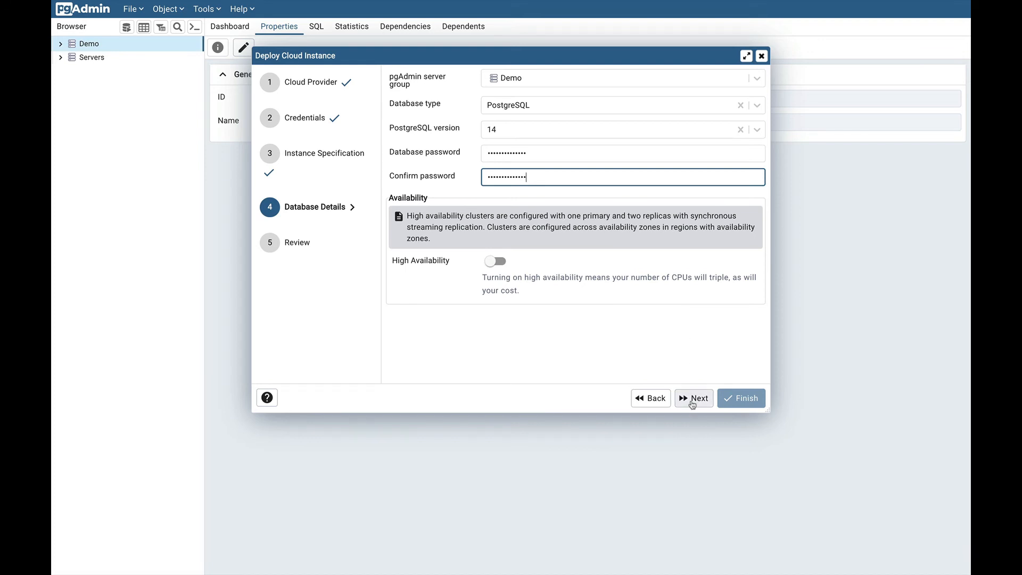
- Advance to the Review step, scan the summary and finish to deploy pgAdminTestDemo
{"action": "left_click", "coordinate": [695, 398]}
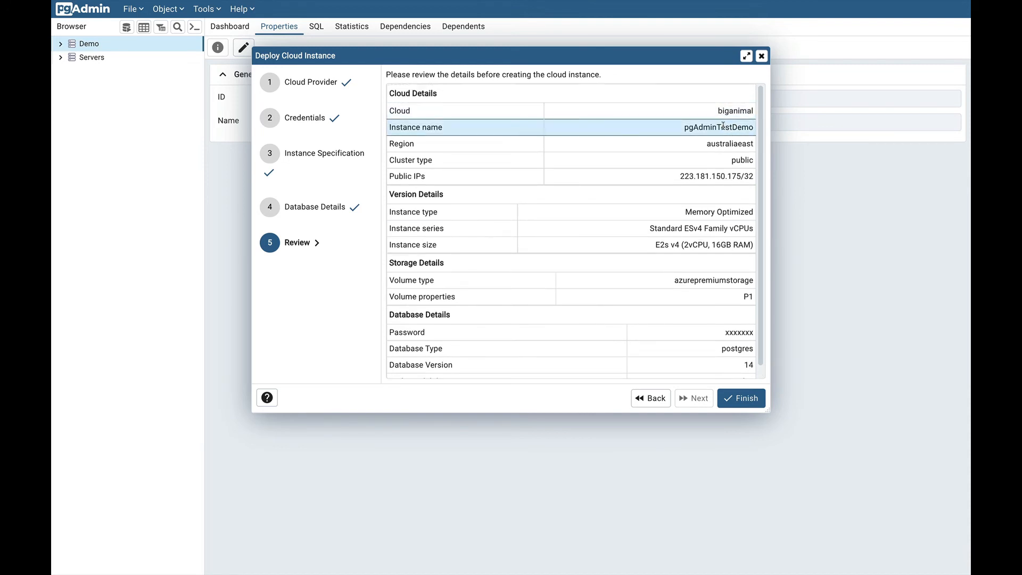
{"action": "scroll", "scroll_direction": "down", "scroll_amount": 3}
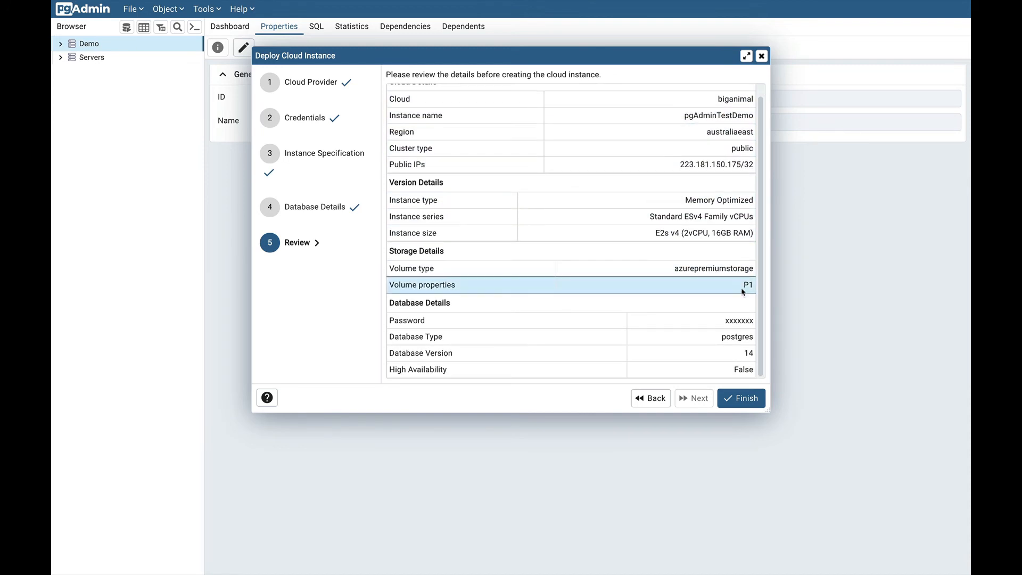
{"action": "left_click", "coordinate": [741, 399]}
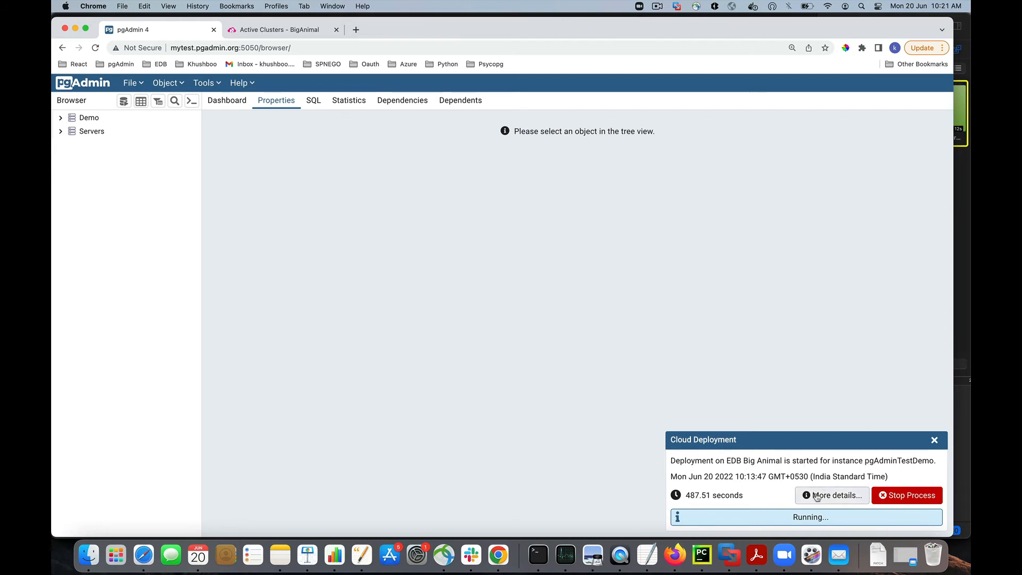
- View and close the deployment progress log, then expand the Demo group to show pgAdminTestDemo
{"action": "left_click", "coordinate": [833, 496]}
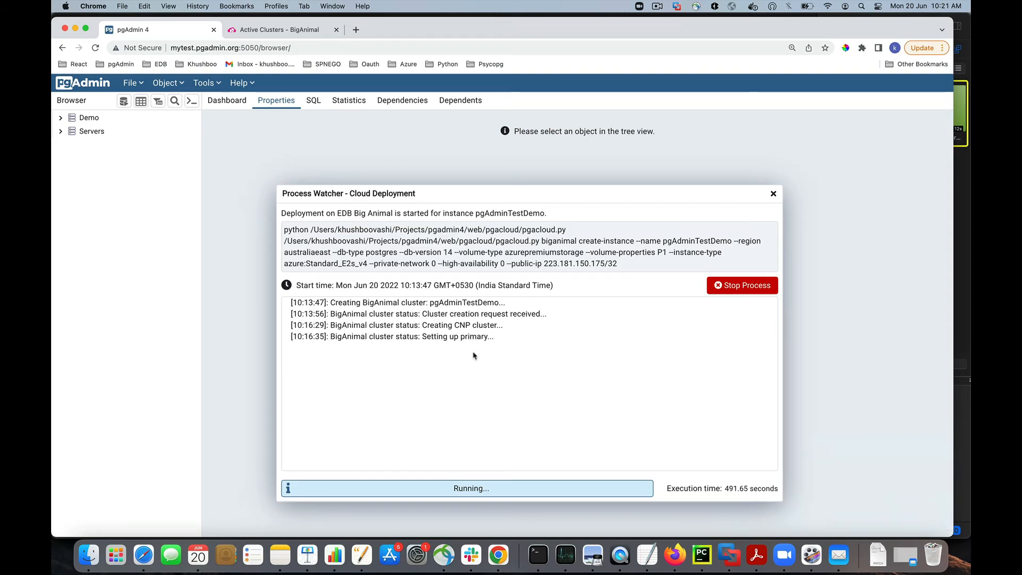
{"action": "left_click", "coordinate": [773, 194]}
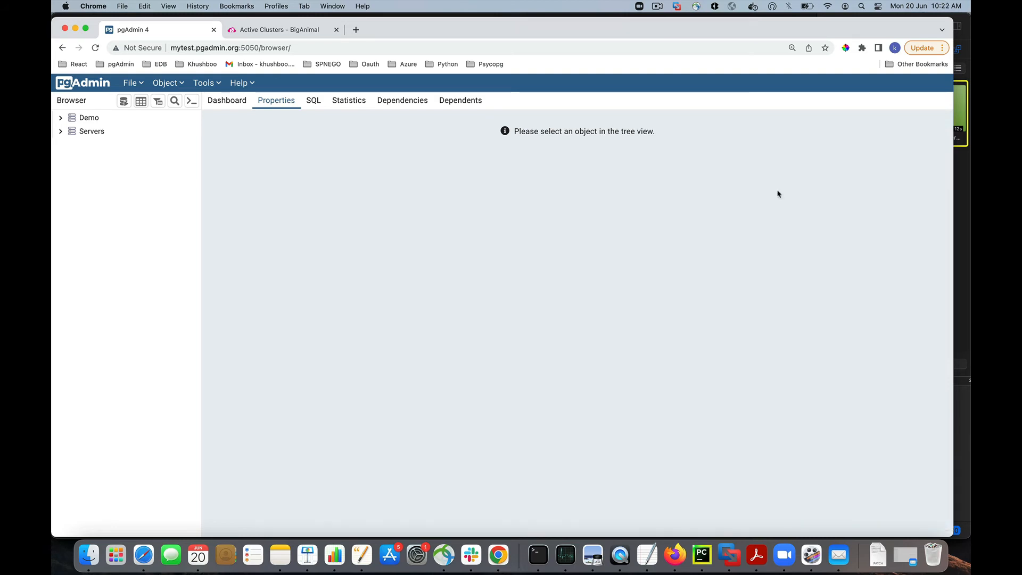
{"action": "left_click", "coordinate": [87, 117]}
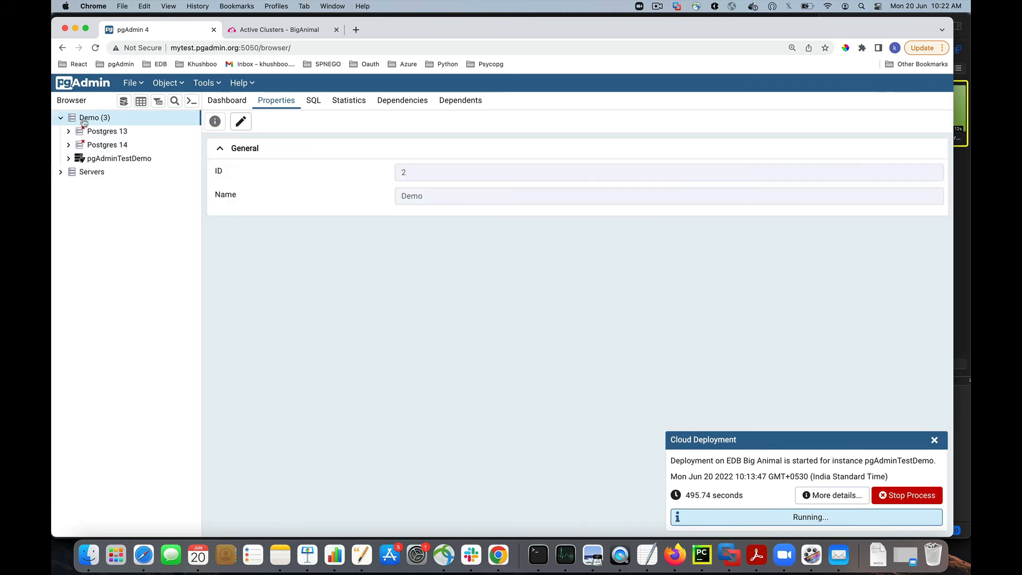
{"action": "mouse_move", "coordinate": [166, 162]}
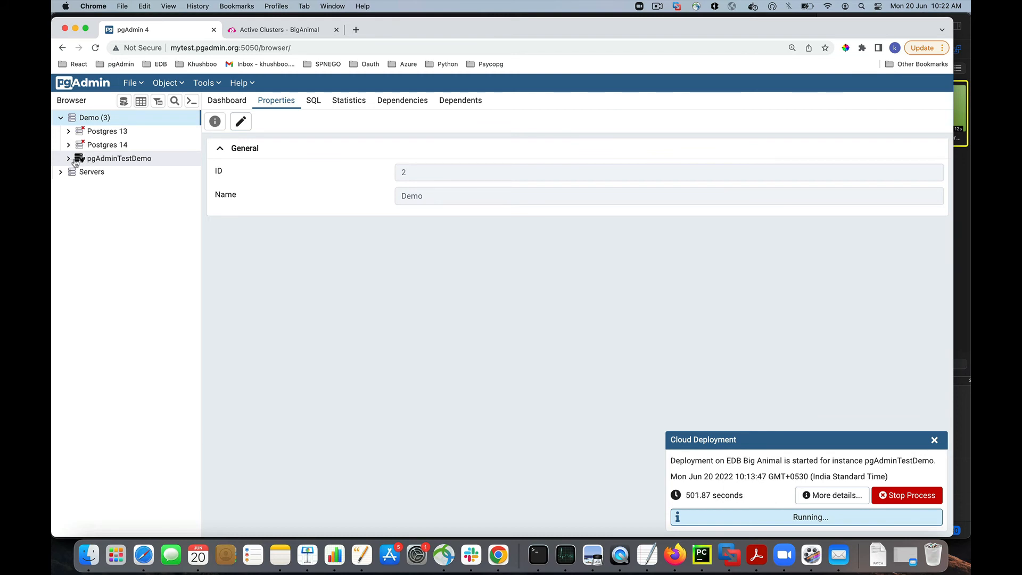
{"action": "mouse_move", "coordinate": [94, 161]}
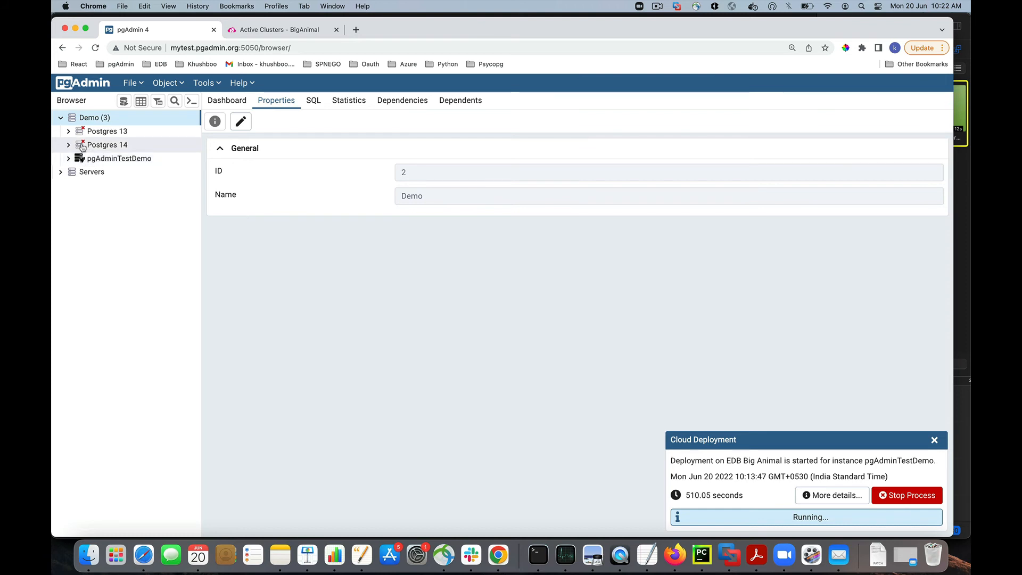
- Check the BigAnimal clusters page with pgAdminTestDemo at 87%, toggling the account menu
{"action": "left_click", "coordinate": [274, 30]}
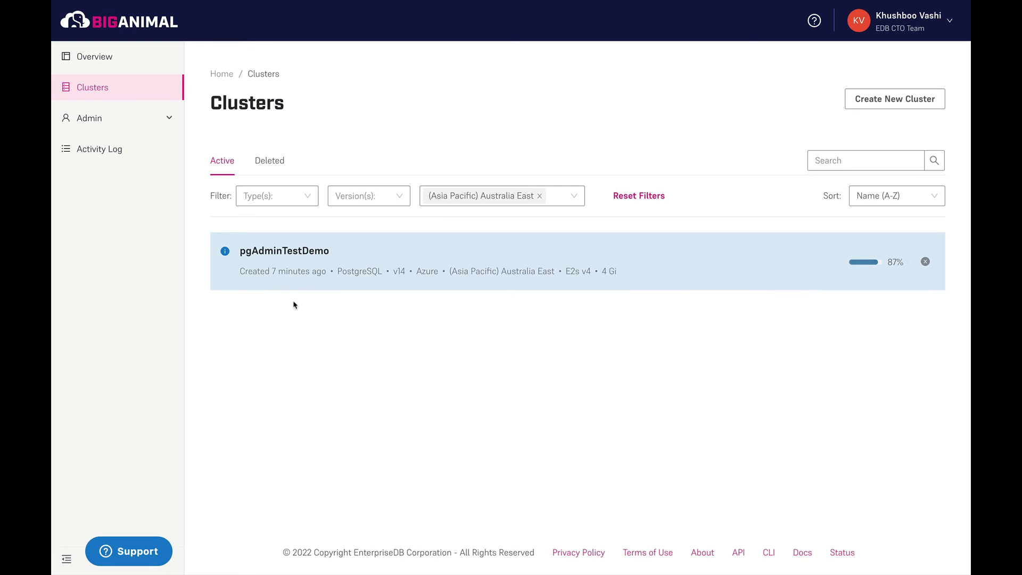
{"action": "mouse_move", "coordinate": [577, 277]}
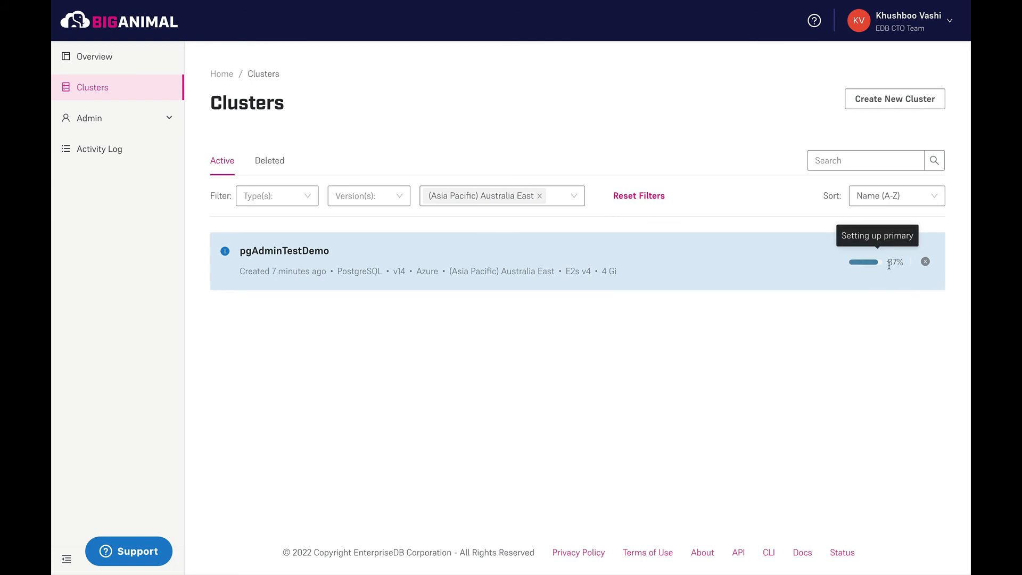
{"action": "left_click", "coordinate": [882, 22]}
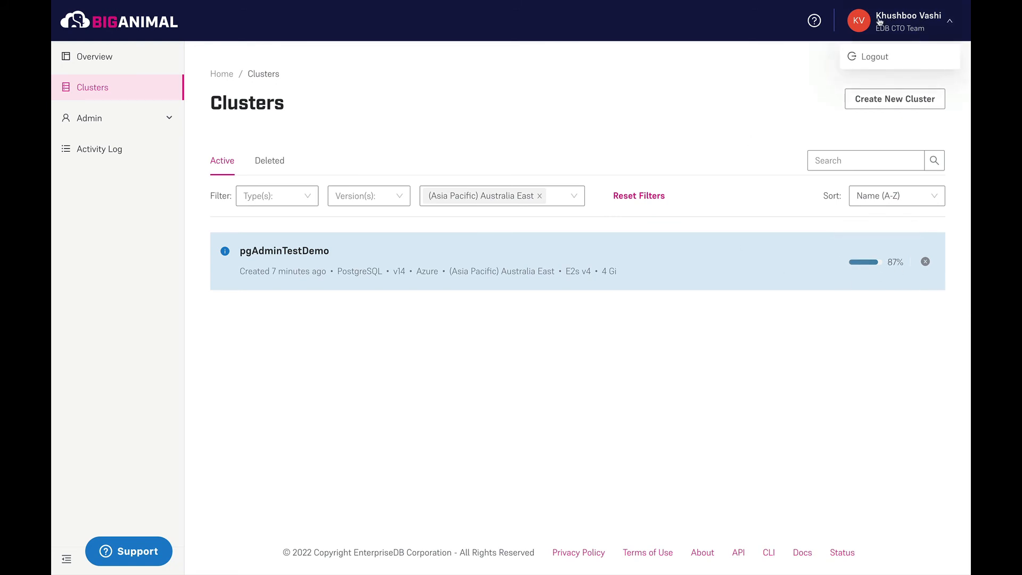
{"action": "left_click", "coordinate": [547, 349]}
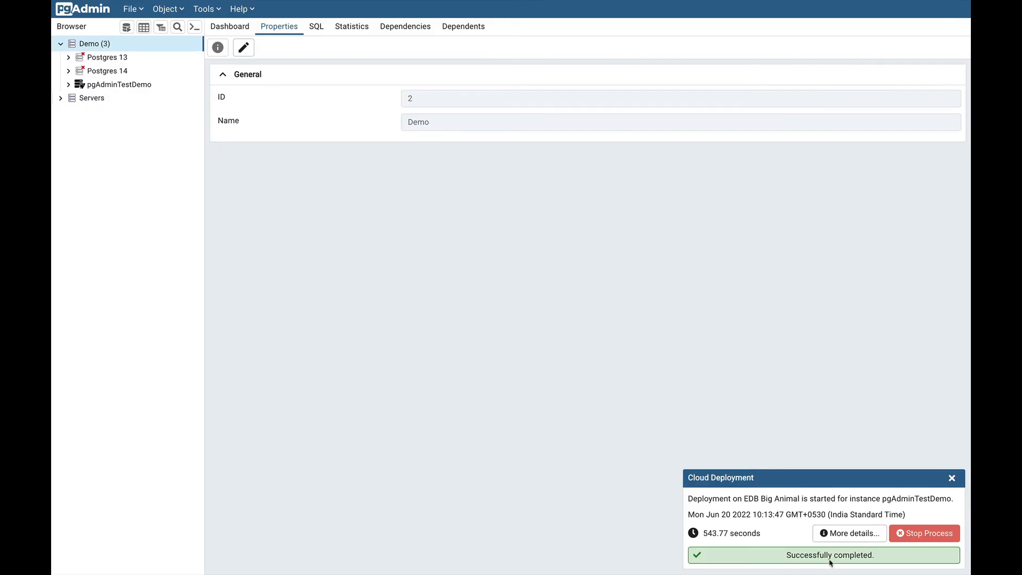
- Read the completed deployment log with the cluster's connection details and close it
{"action": "left_click", "coordinate": [850, 533]}
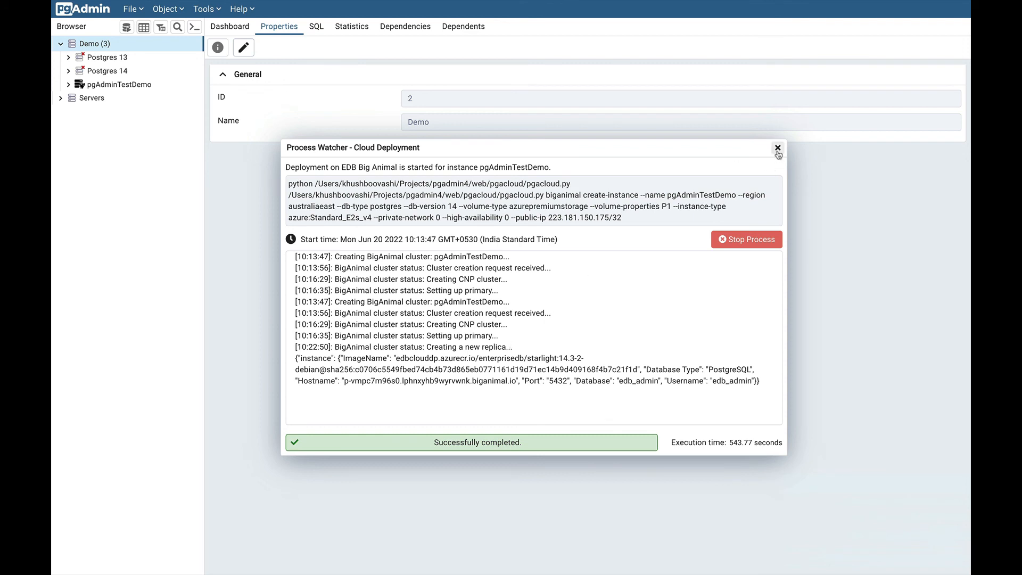
{"action": "left_click", "coordinate": [777, 147]}
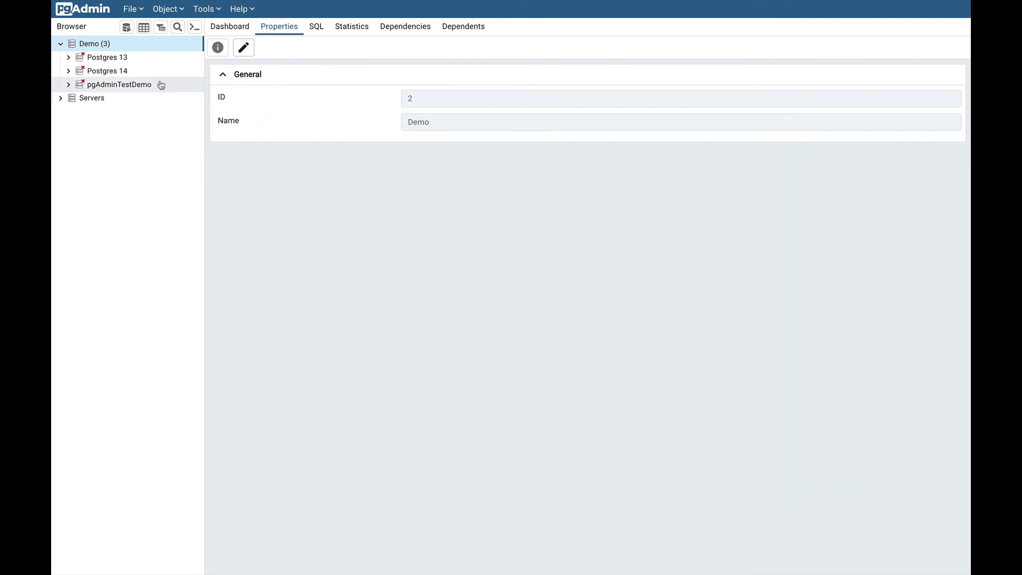
{"action": "mouse_move", "coordinate": [96, 91]}
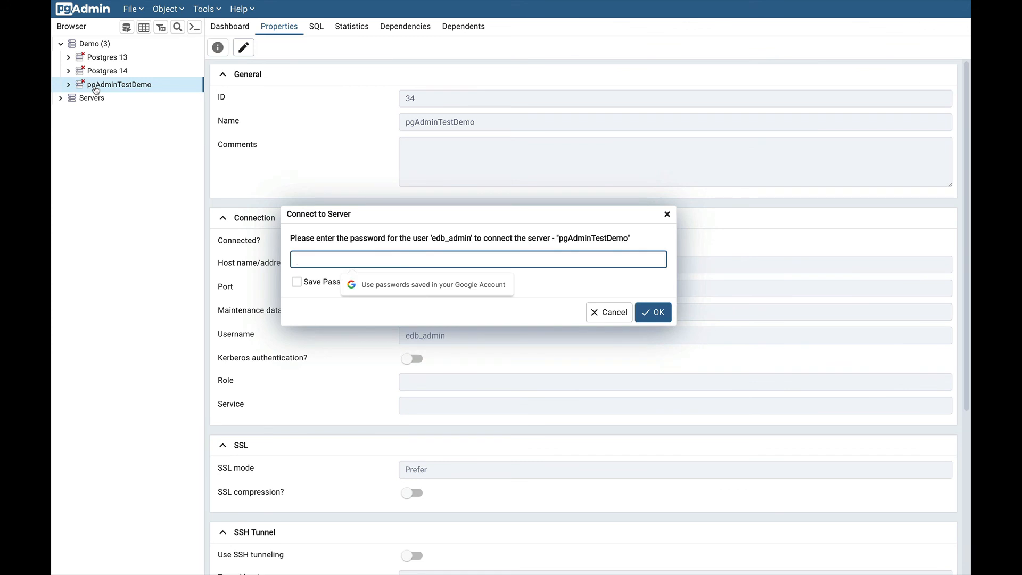
- Connect to pgAdminTestDemo with the edb_admin password and show the edb_admin database properties
{"action": "type", "text": "••••••"}
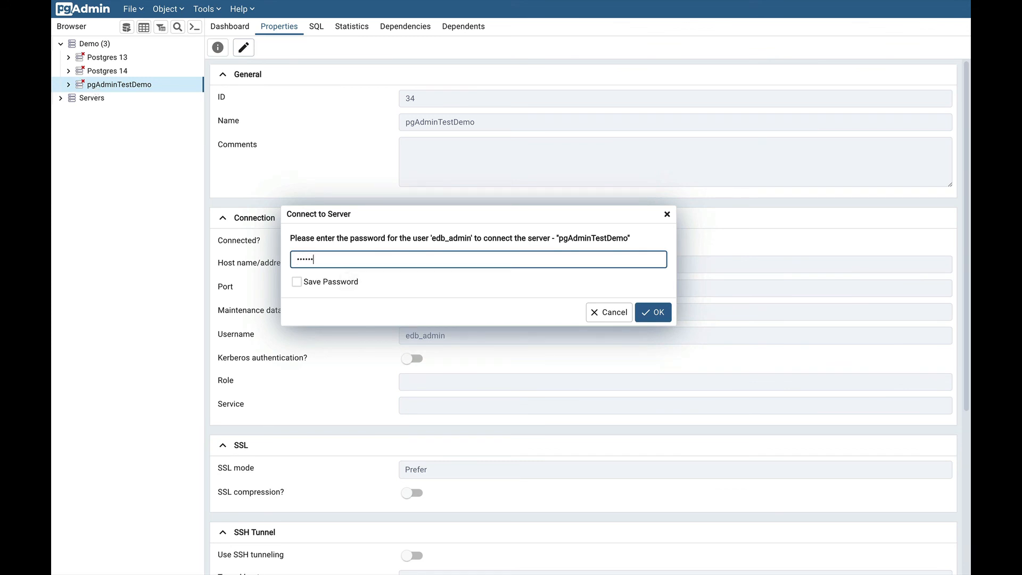
{"action": "left_click", "coordinate": [654, 313]}
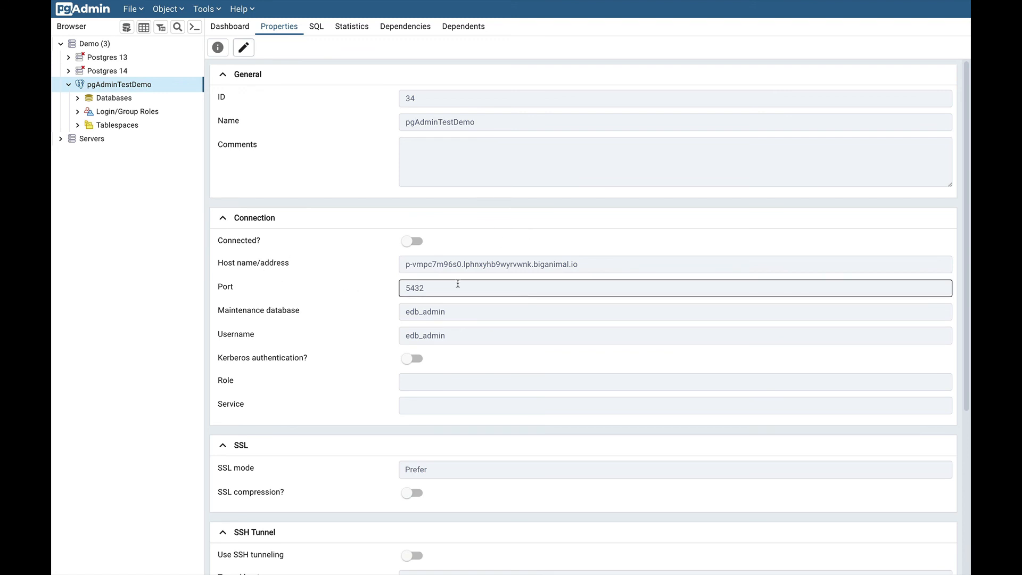
{"action": "double_click", "coordinate": [423, 335]}
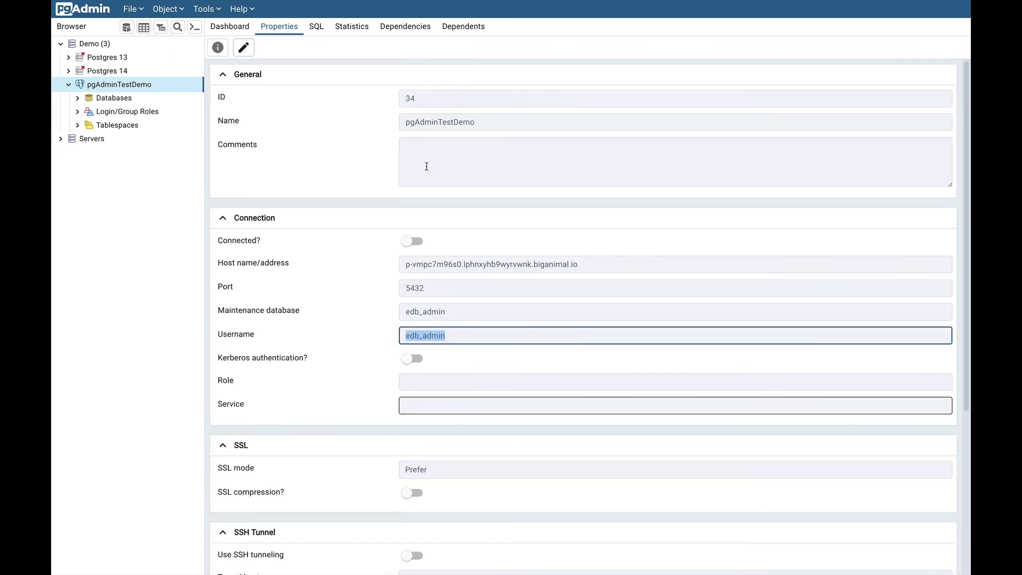
{"action": "left_click", "coordinate": [111, 98]}
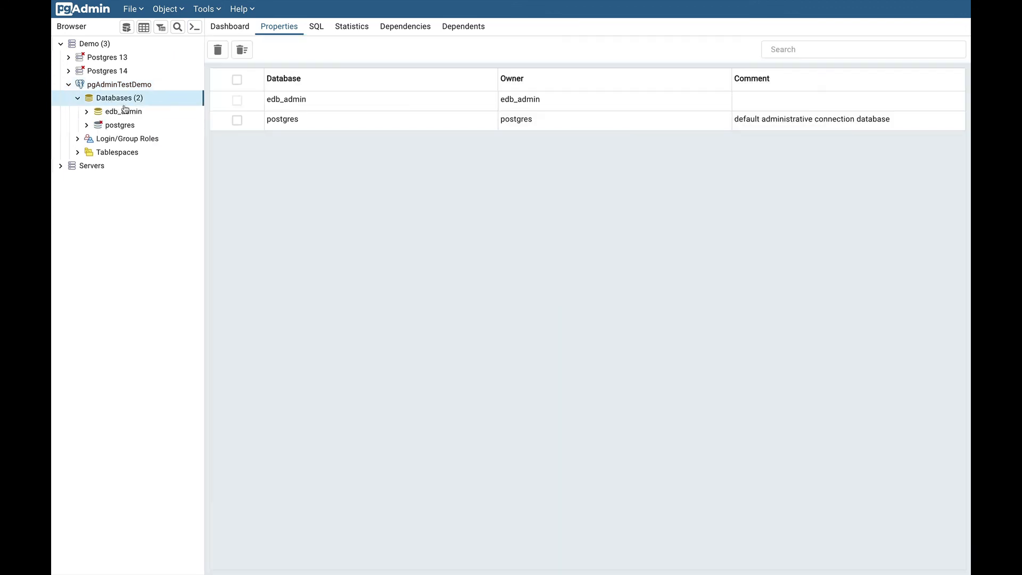
{"action": "left_click", "coordinate": [123, 112]}
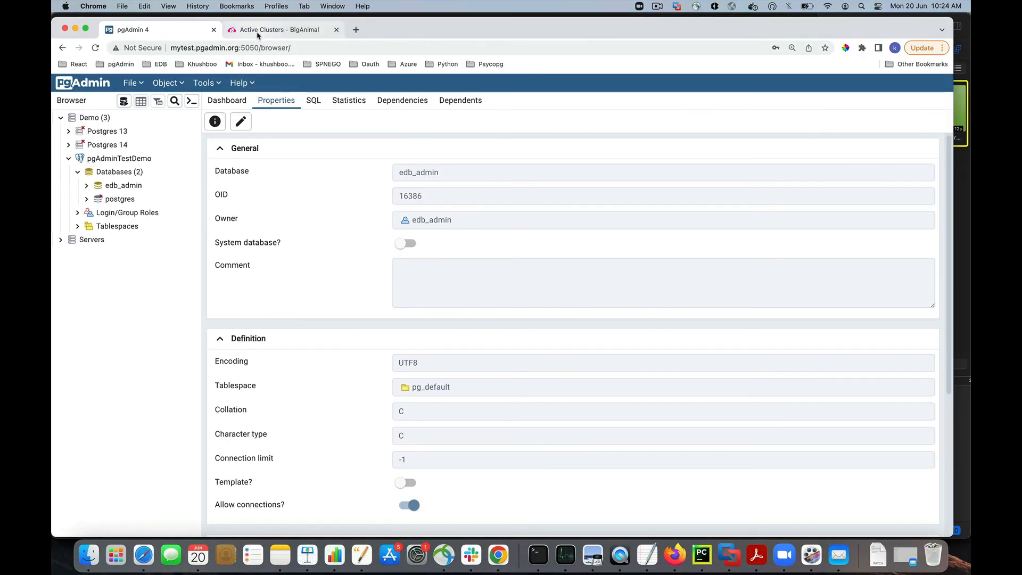
- Go to the BigAnimal clusters page and start editing the pgAdminTestDemo cluster
{"action": "left_click", "coordinate": [279, 29]}
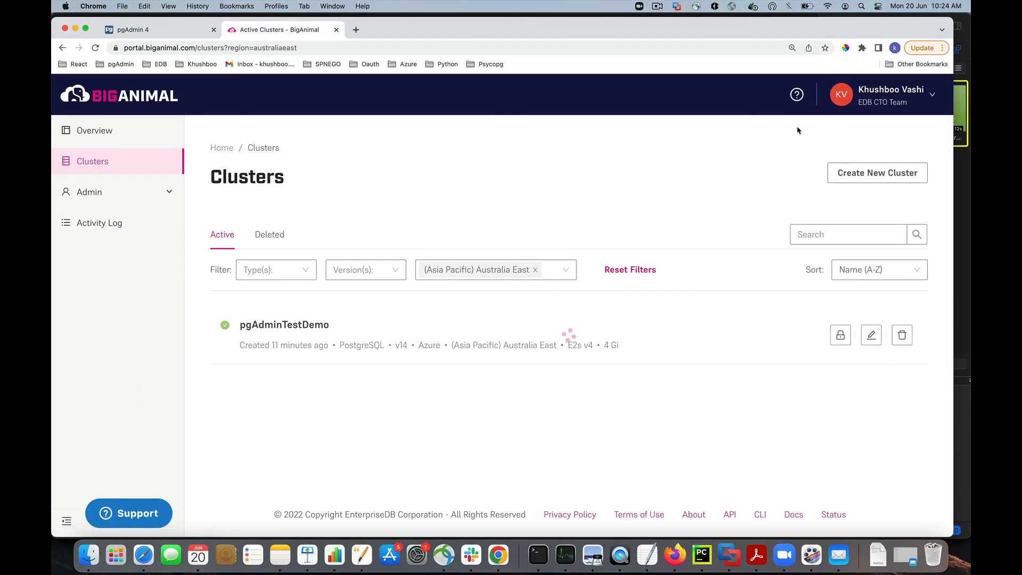
{"action": "left_click", "coordinate": [871, 335]}
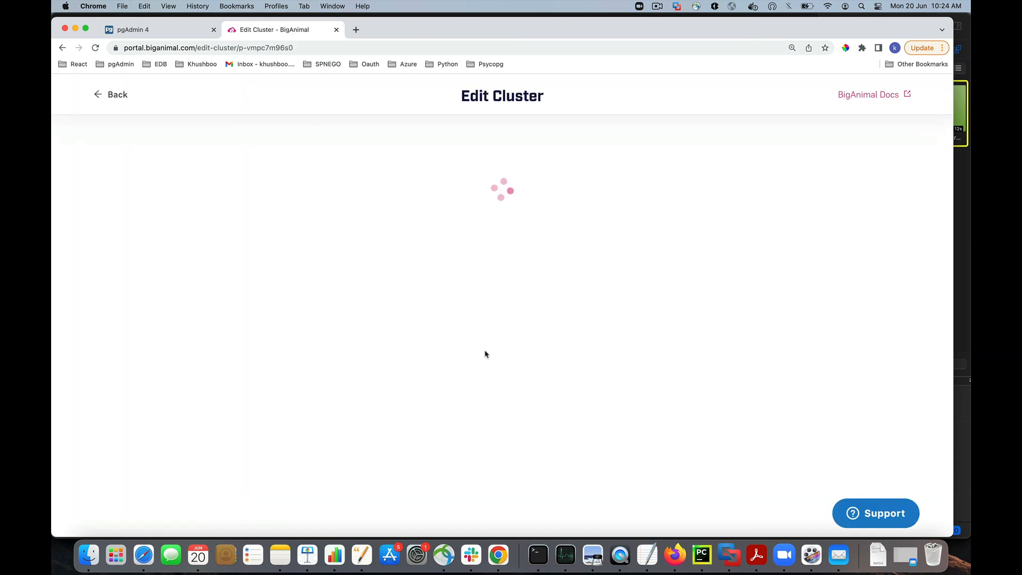